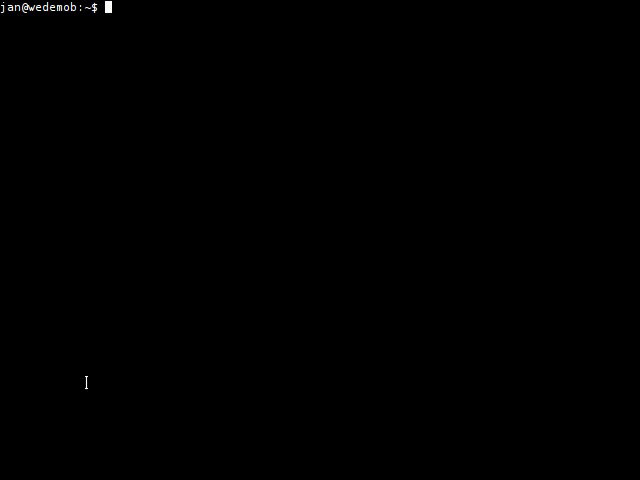
# - Start irb1.9 and require the hornetseye_v4l2 and hornetseye_xorg libraries
pyautogui.write('n')
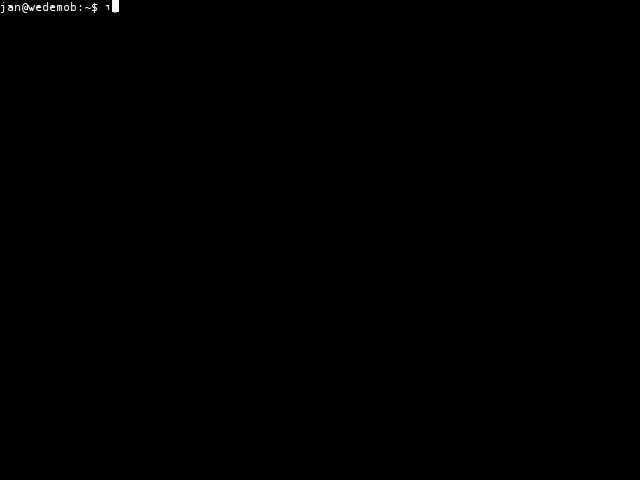
pyautogui.write('irb1.9')
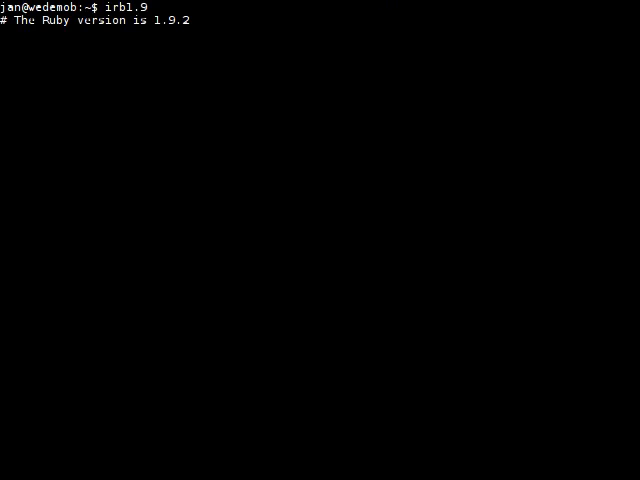
pyautogui.write("require '")
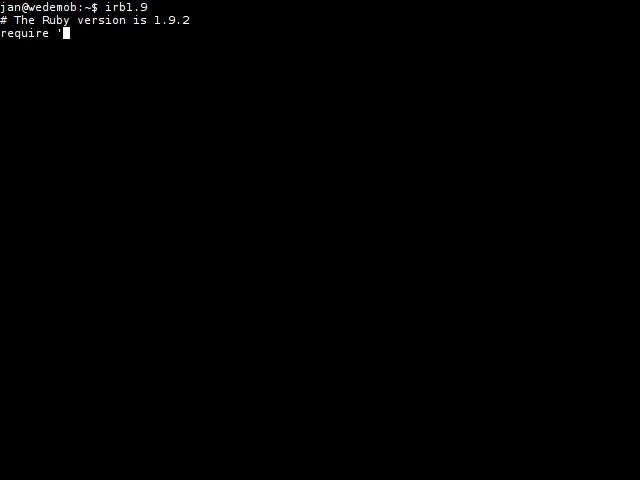
pyautogui.write('hornetseye')
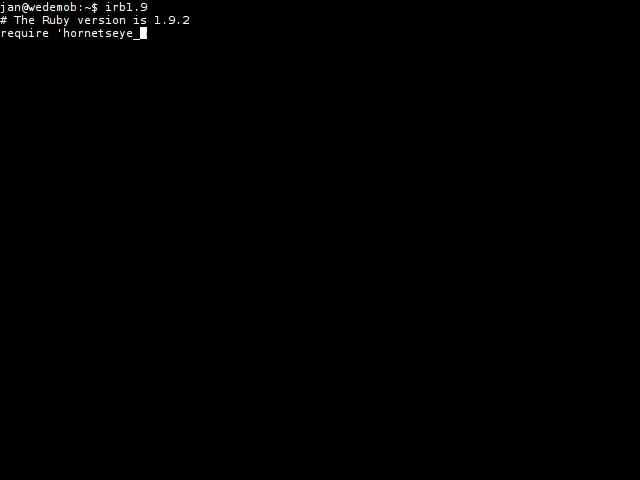
pyautogui.write('_v4l2')
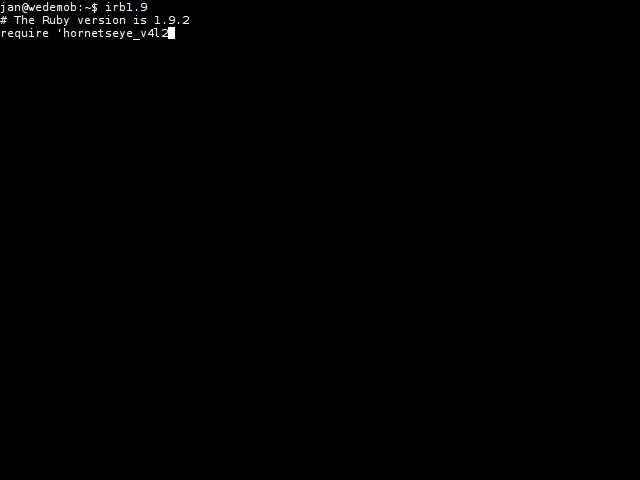
pyautogui.write("'")
pyautogui.write('req')
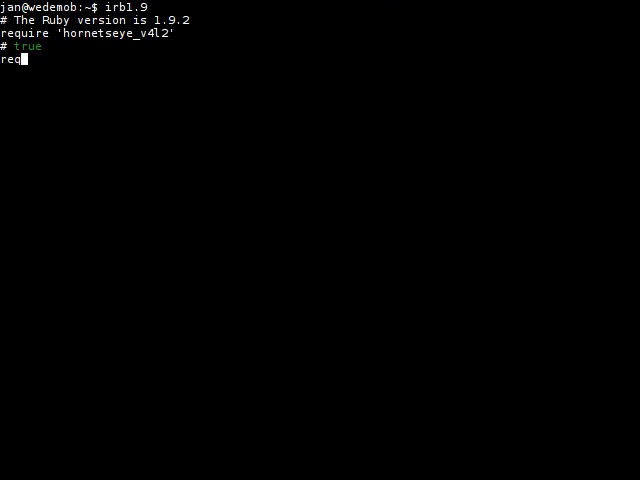
pyautogui.write("uire 'ho")
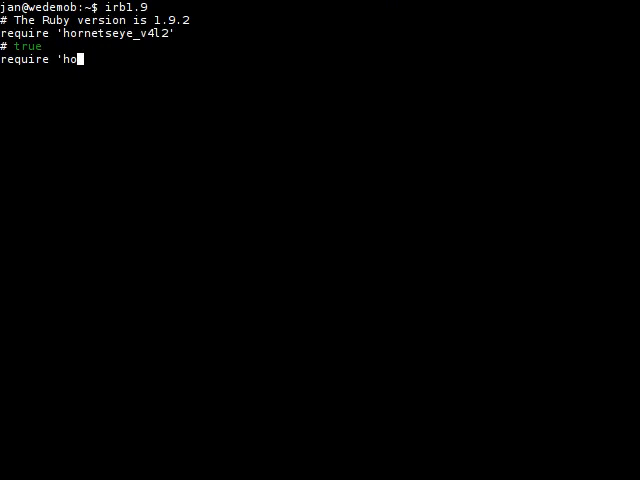
pyautogui.write("rnetseye_xoerg'")
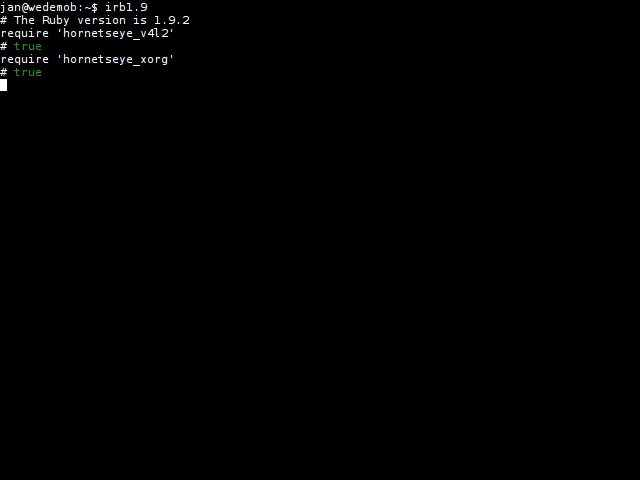
# - Include the Hornetseye module and begin the V4L2 input assignment
pyautogui.write('include GH')
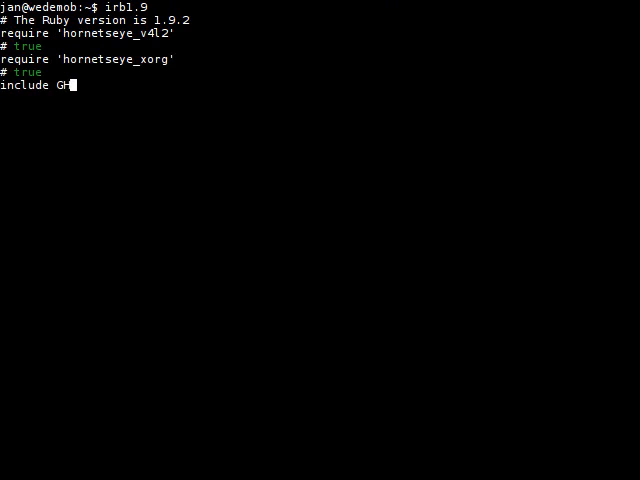
pyautogui.write('ornets')
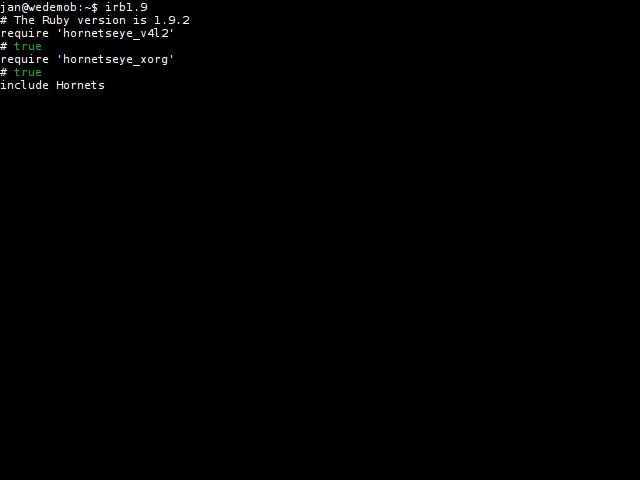
pyautogui.press('Return')
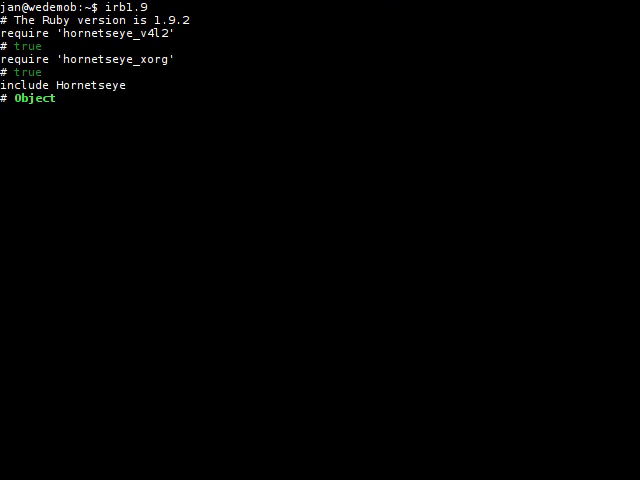
pyautogui.write('input = V4L')
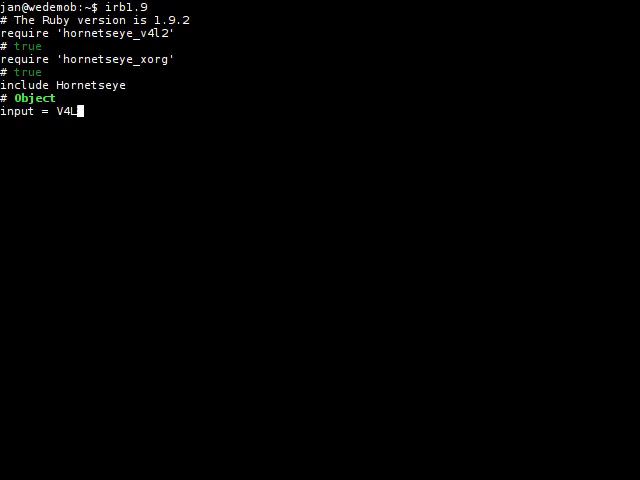
# - Create input as V4L2Input.new on '/dev/video1', correcting a typo in the device path
pyautogui.write('2Input;')
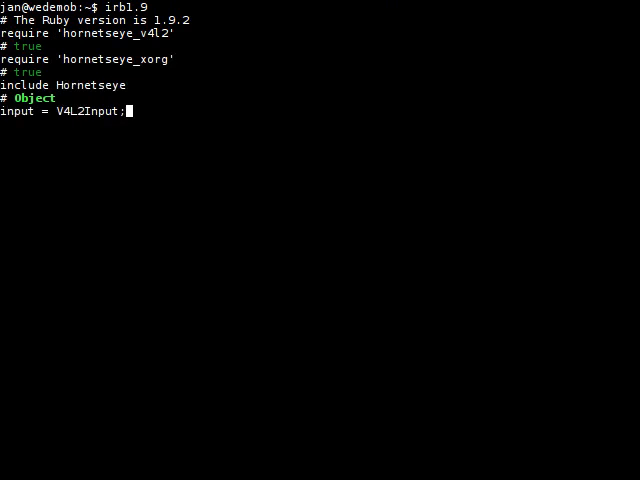
pyautogui.write('.new')
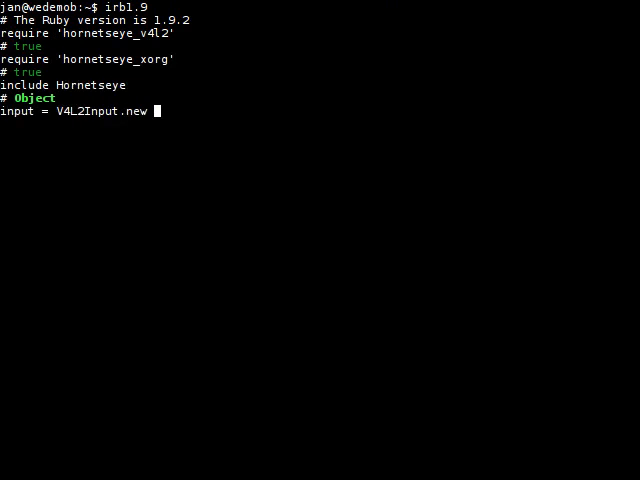
pyautogui.write("('/dev/")
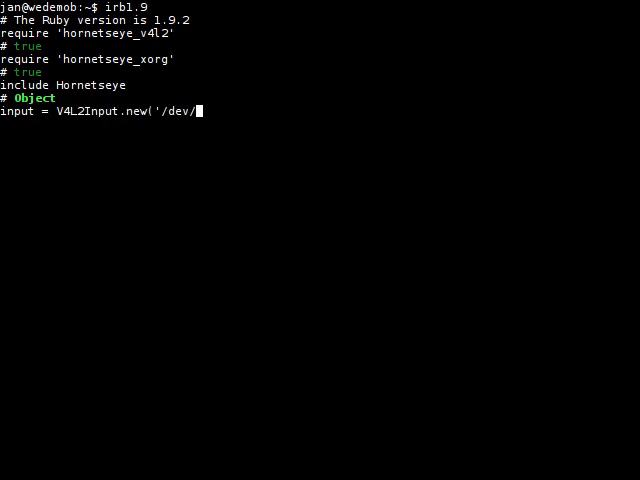
pyautogui.write("video1'[")
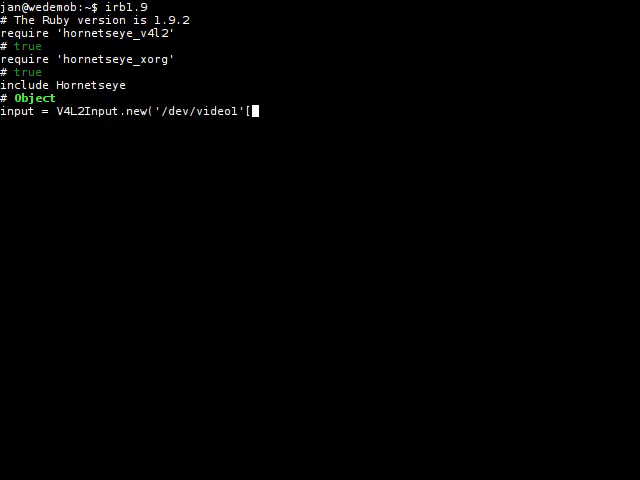
pyautogui.press('BackSpace')
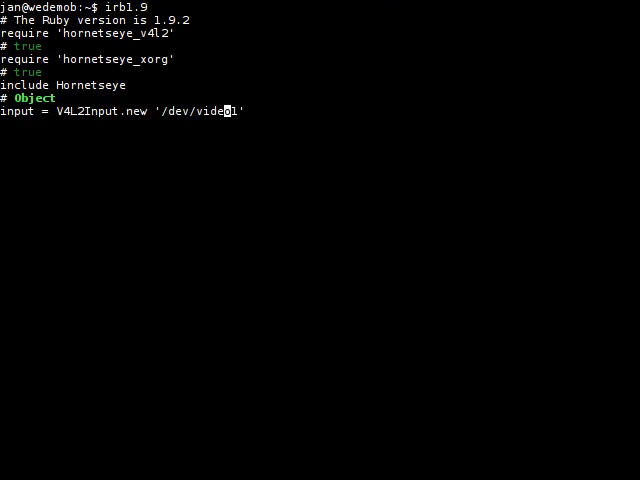
# - Give the input a modes block selecting the first 640x480 mode
pyautogui.write('do')
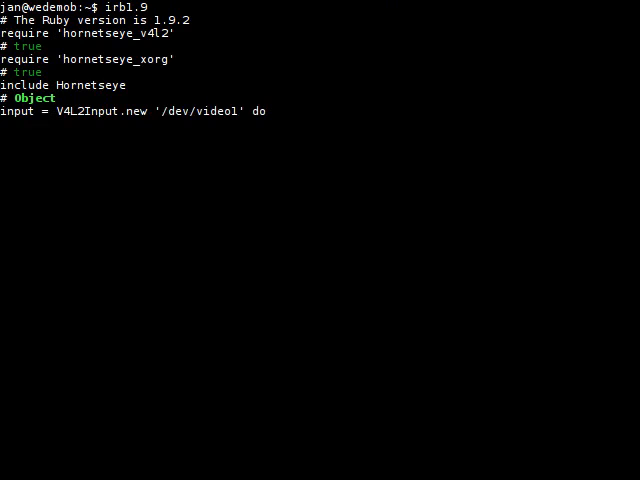
pyautogui.write('|modes|')
pyautogui.write('modes.slee')
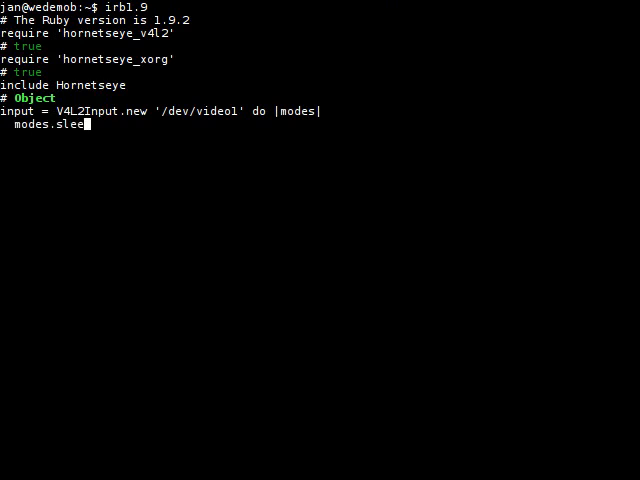
pyautogui.write('ct { |')
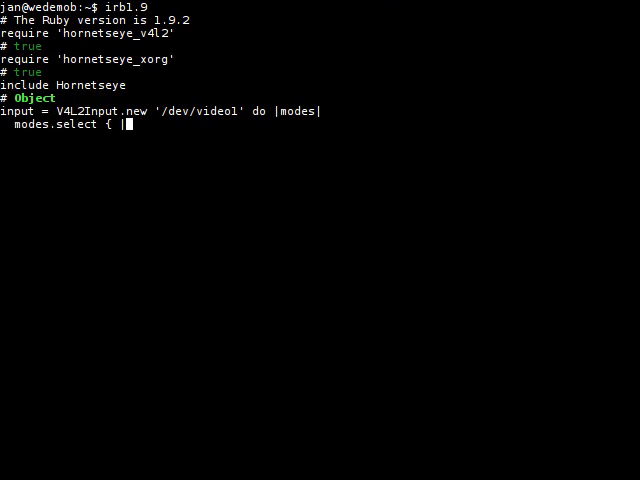
pyautogui.write('t,w,h| w')
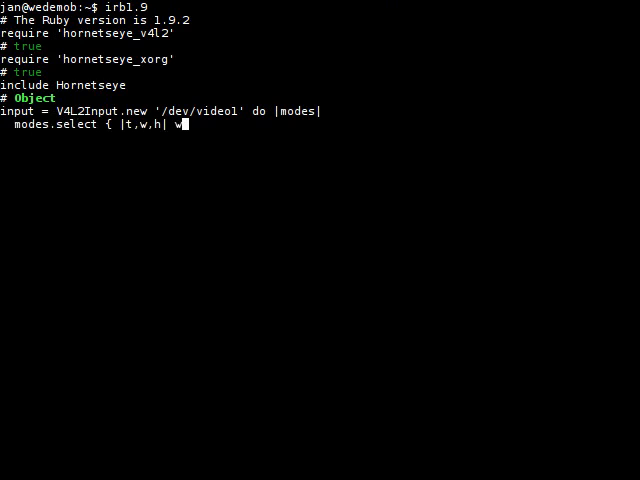
pyautogui.write('== 640 and')
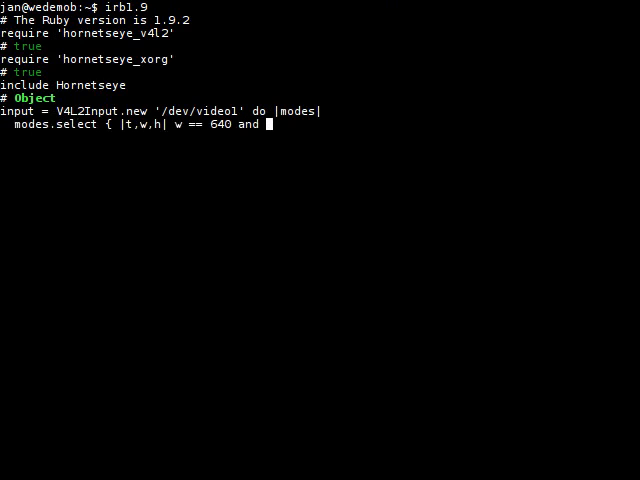
pyautogui.write('h == 480 }')
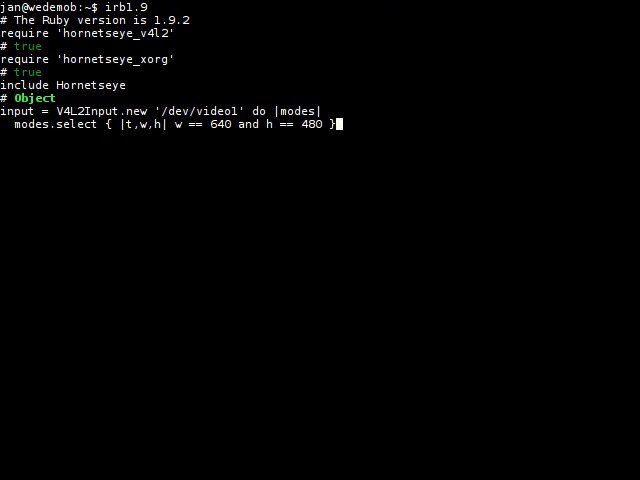
pyautogui.write('.')
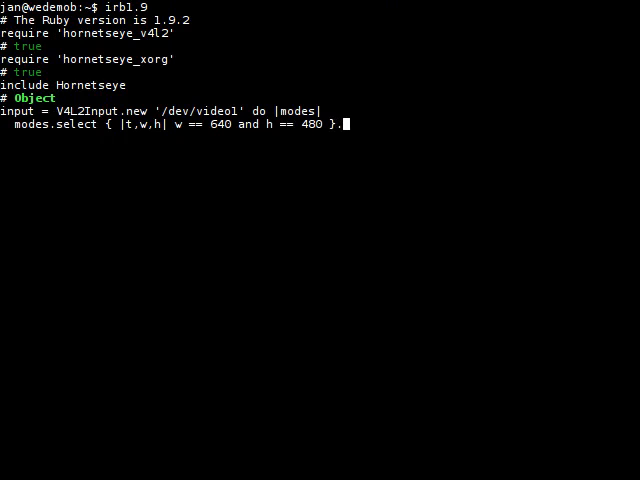
pyautogui.write('first')
pyautogui.write('end')
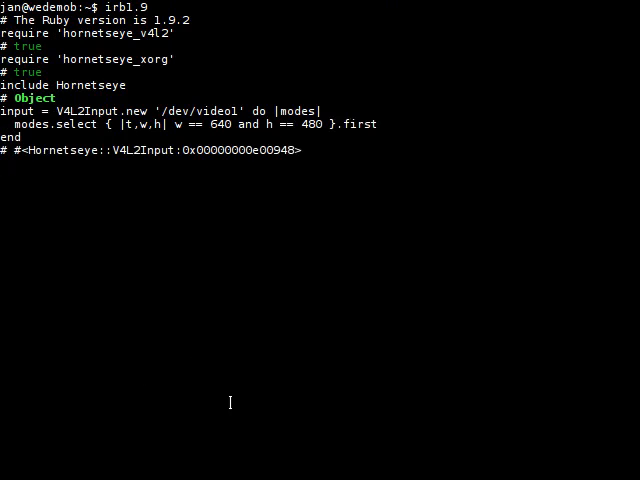
# - Read frames with input.read and run X11Display.show { input.read } as a live webcam window
pyautogui.write('input.read')
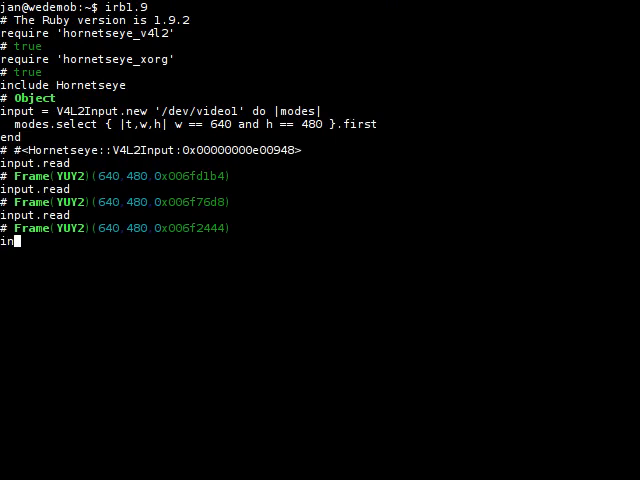
pyautogui.write('put.read.show')
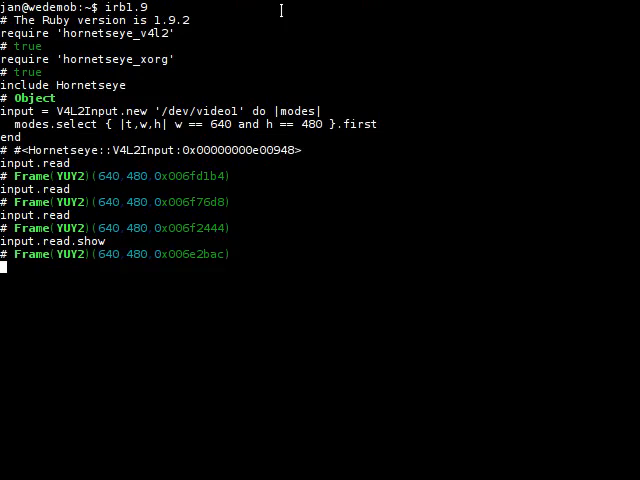
pyautogui.write('X11Display.show')
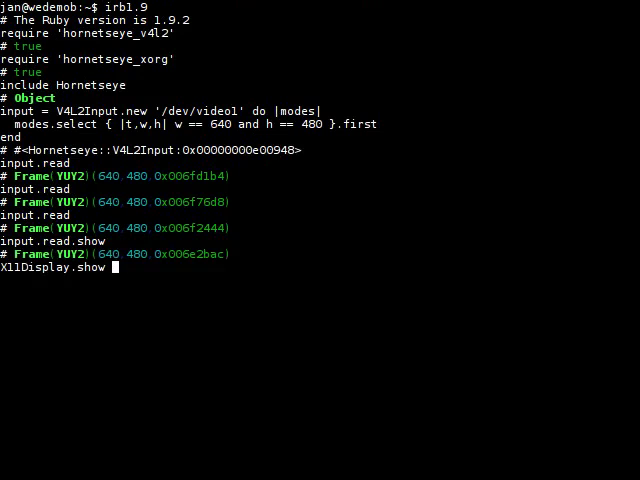
pyautogui.write('{ input.read }')
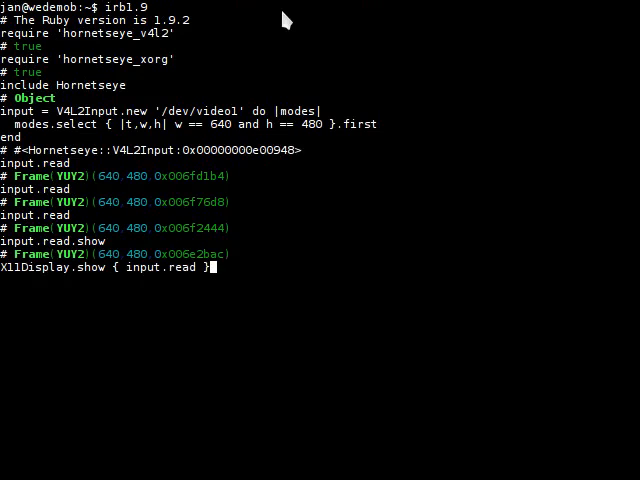
pyautogui.press('Return')
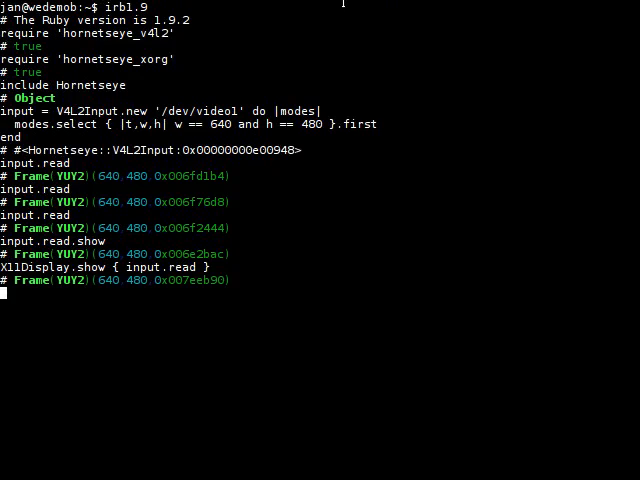
# - Capture bg = X11Display.show { input.read }.to_sintrgb as a signed RGB background frame
pyautogui.write('bg =')
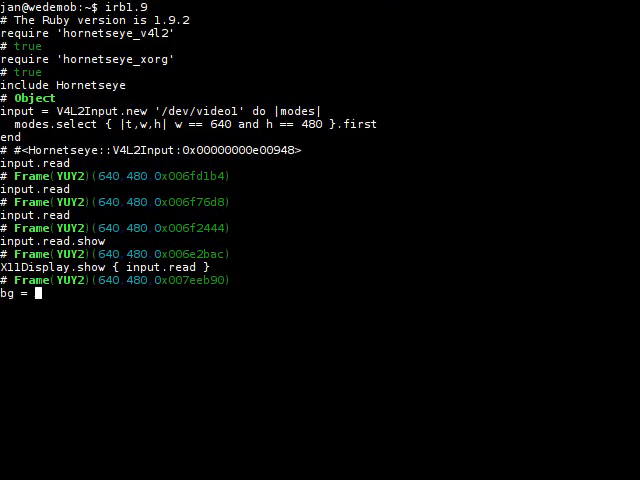
pyautogui.write('X11Display.show { in')
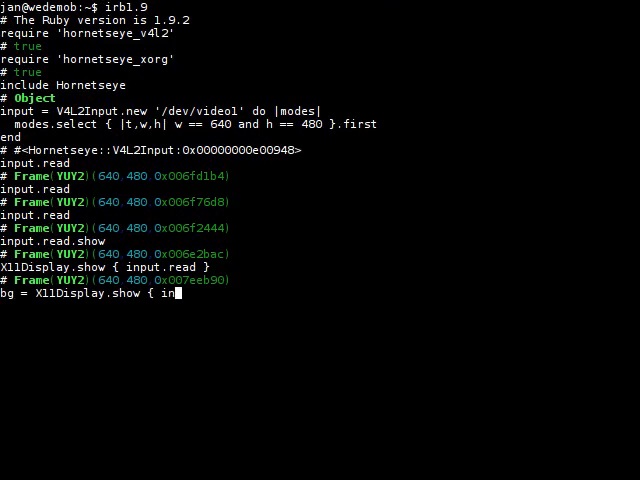
pyautogui.write('put.read }.to')
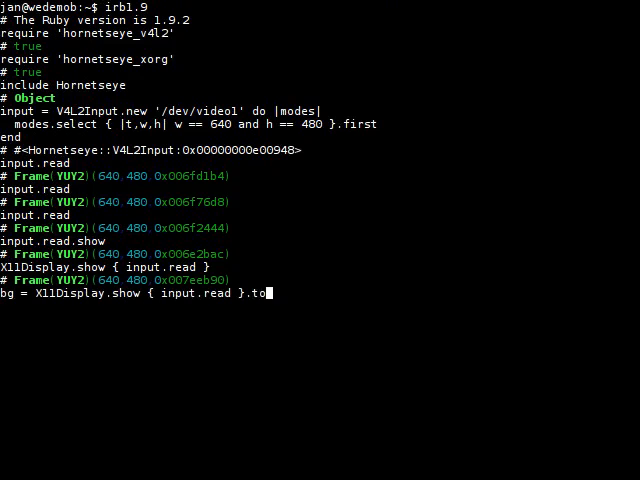
pyautogui.write('_sintrgb')
pyautogui.write('bg.show')
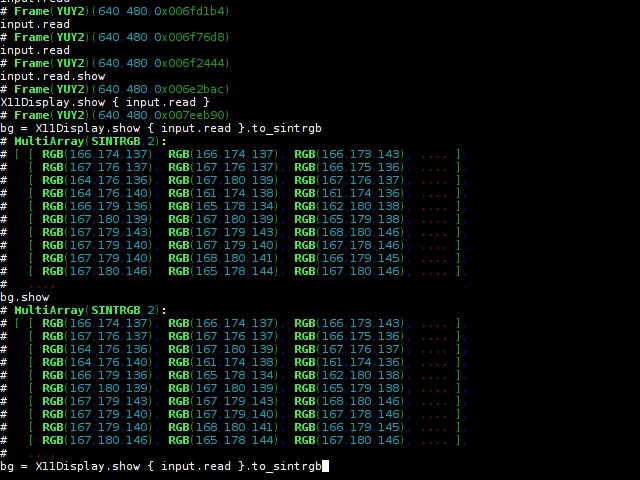
# - Show input.read_ubytergb - bg live, then begin a class Node definition
pyautogui.write('X11Display.show { input.read_u')
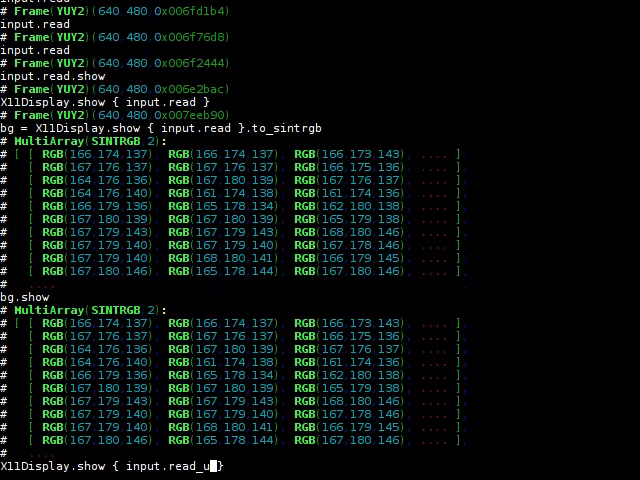
pyautogui.write('bytergb - bg')
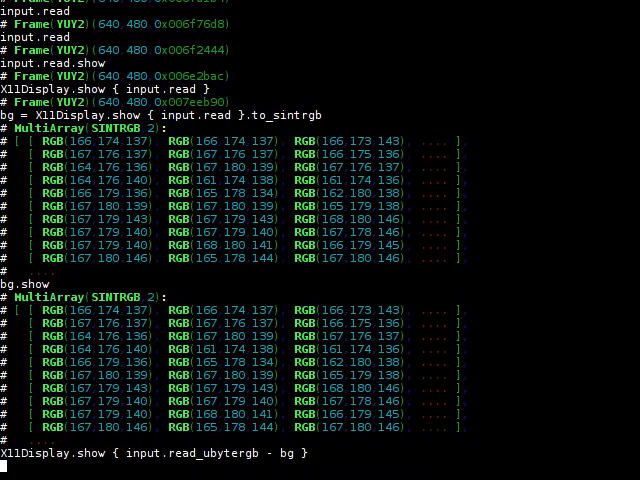
pyautogui.scroll(-3)
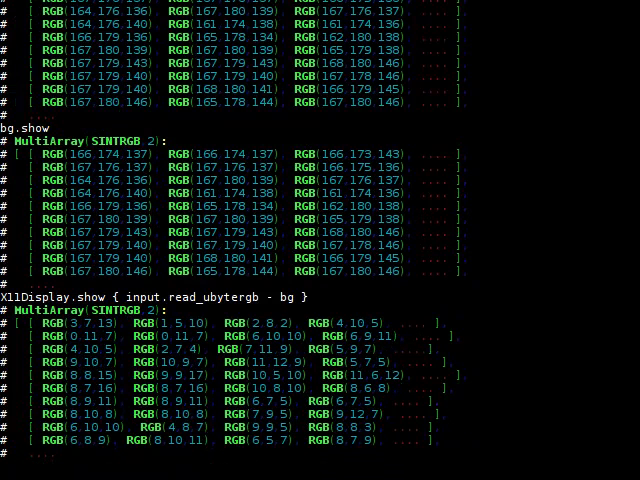
pyautogui.write('class Node')
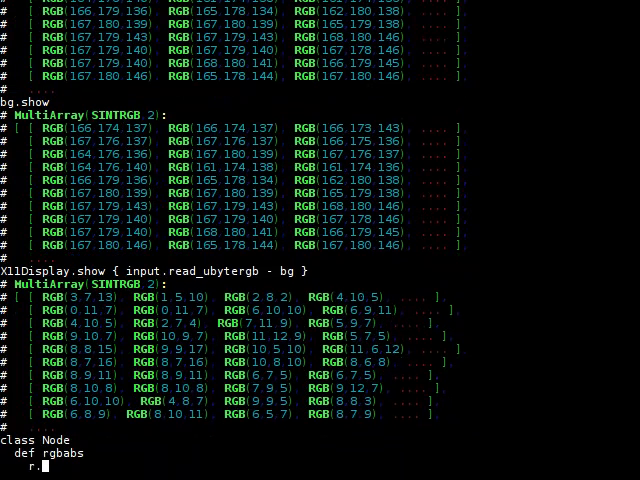
# - Define Node#rgbabs as r.abs + g.abs + b.abs and show (input.read_ubytergb - bg).rgbabs live
pyautogui.write('abs + g')
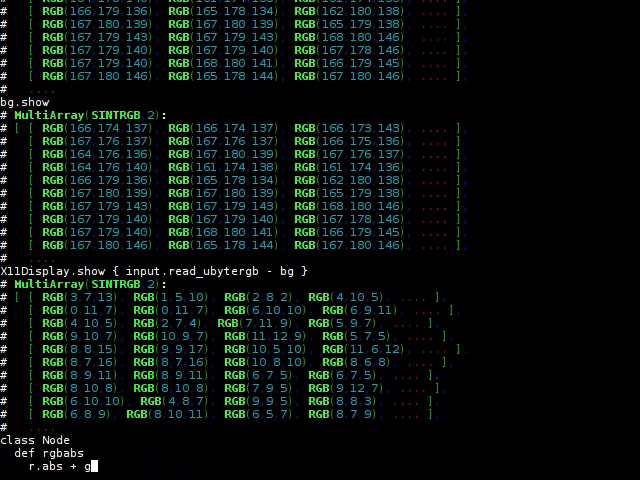
pyautogui.write('.abs + b.abs')
pyautogui.write('X11Display.show { (input.read_ubytergb - bg) ')
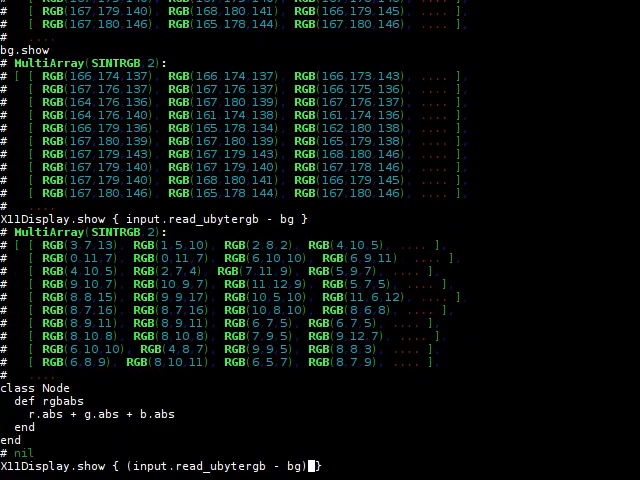
pyautogui.write('.rgbabs')
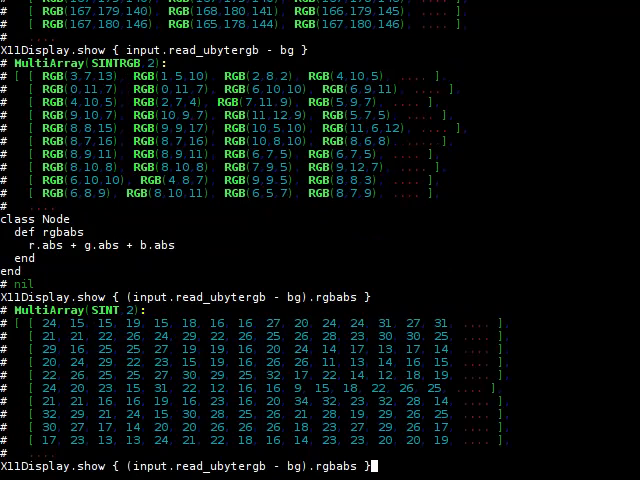
# - Show the summed difference with .normalise live, then start a version thresholded at 38
pyautogui.write('.nor,')
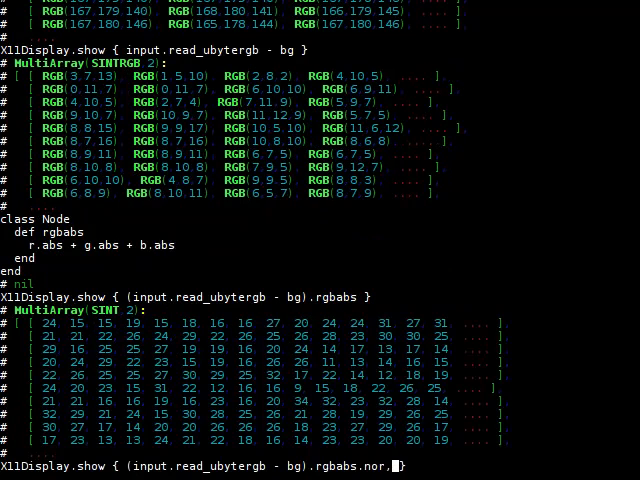
pyautogui.write('malise')
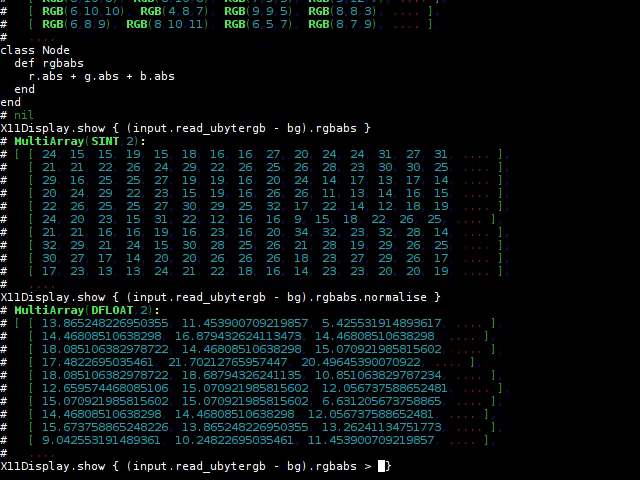
pyautogui.write('38)')
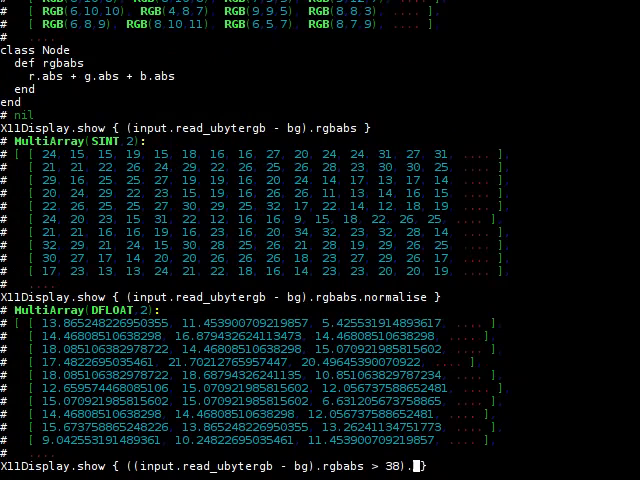
# - Show the live mask (difference.rgbabs > 38).conditional 255, 0 as black and white
pyautogui.write('.condit')
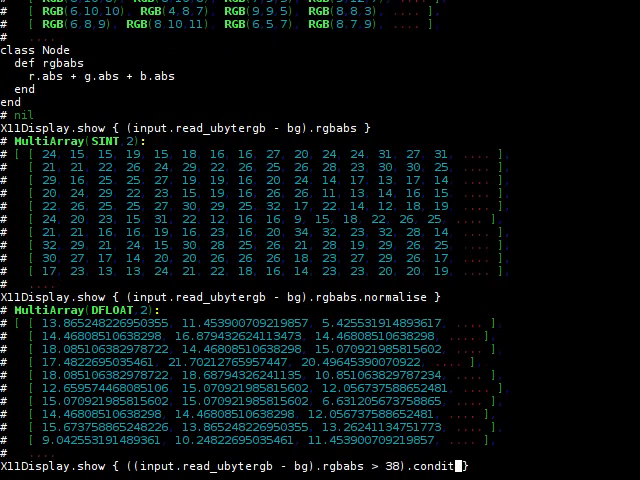
pyautogui.write('ional 25')
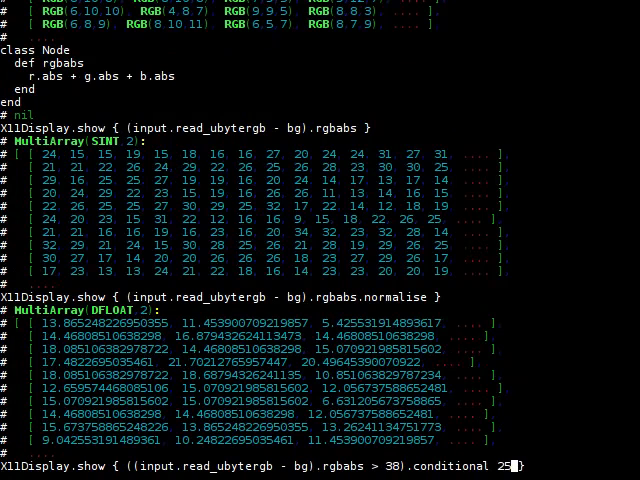
pyautogui.write('5, 0')
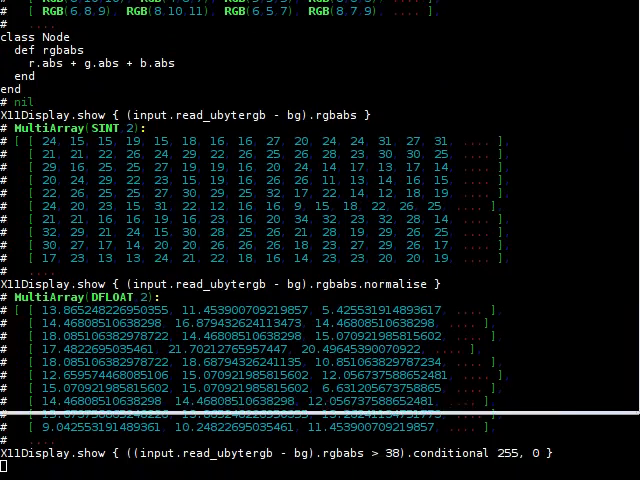
pyautogui.press('Return')
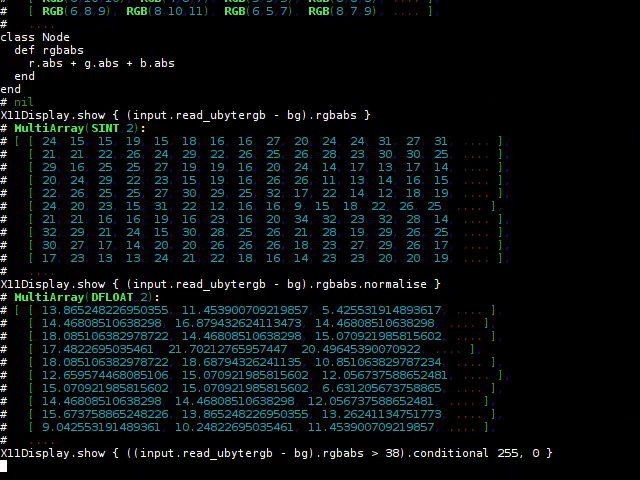
pyautogui.scroll(-3)
pyautogui.write('((input.read_ubytergb - bg).rgbabs > 38).conditional 255, 0 }')
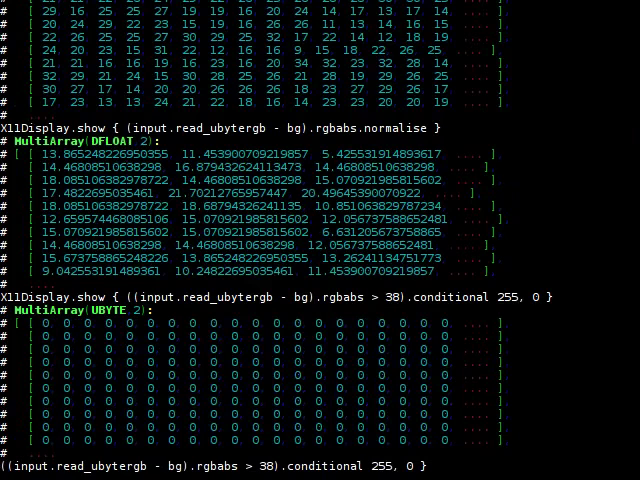
# - Store the > 38 mask as test and show test.components normalised
pyautogui.write('img =')
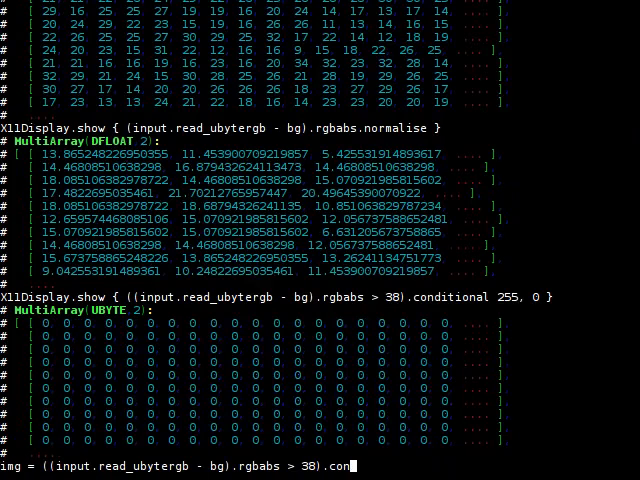
pyautogui.press('BackSpace')
pyautogui.write('test')
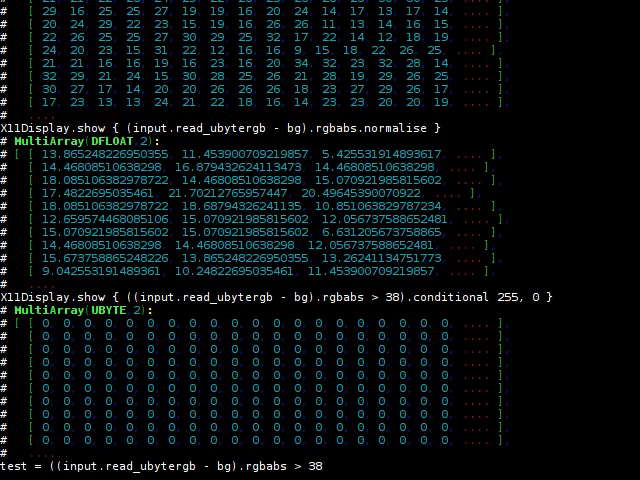
pyautogui.scroll(-3)
pyautogui.write(')')
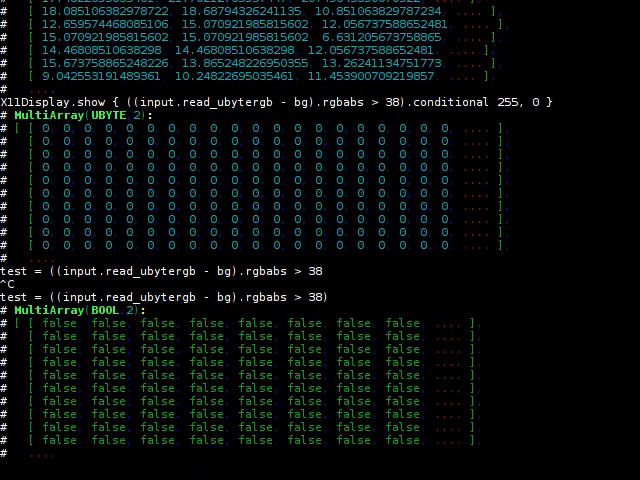
pyautogui.write('test.components.normalise.show')
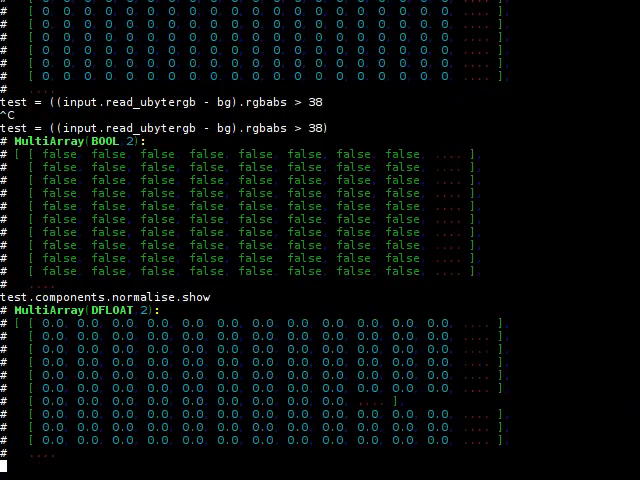
# - Evaluate test.components.max (414) and histogram(415) to find the largest component, 79229 pixels
pyautogui.write('class N')
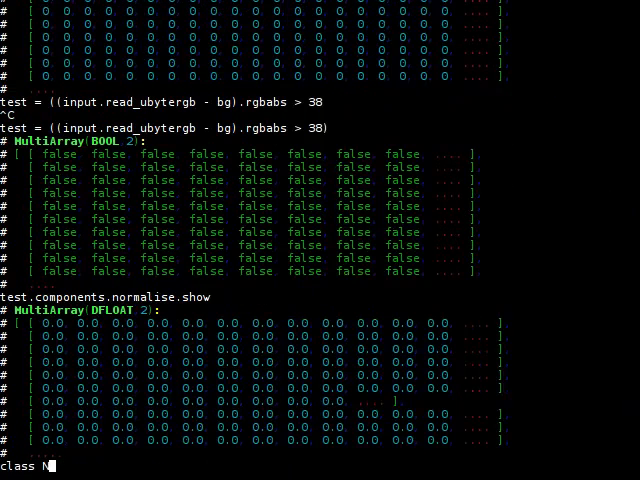
pyautogui.write('test.components.normalise.show')
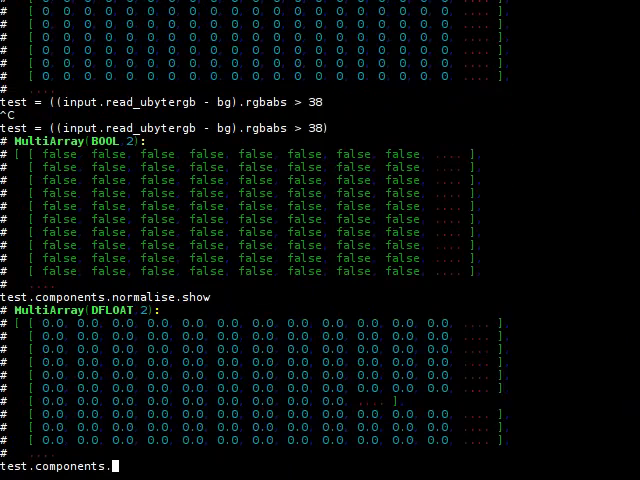
pyautogui.write('test.components.max')
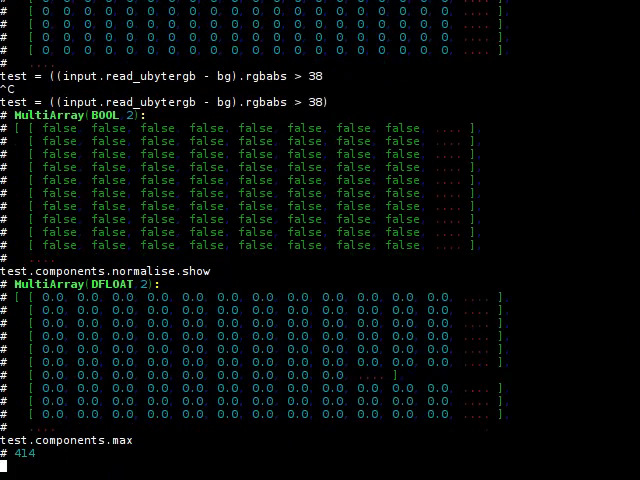
pyautogui.write('test.components.max')
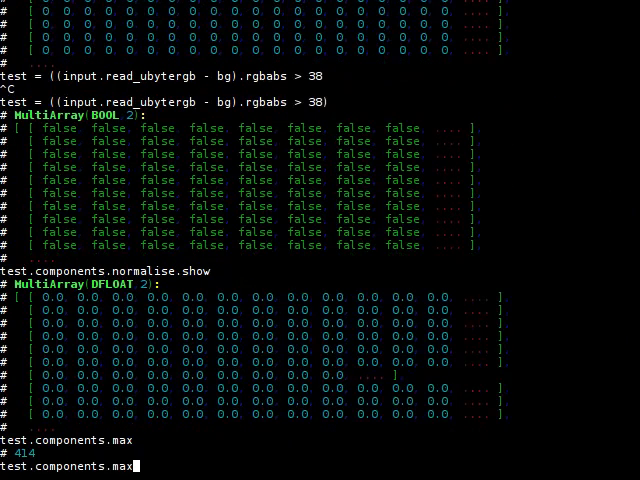
pyautogui.write('histo')
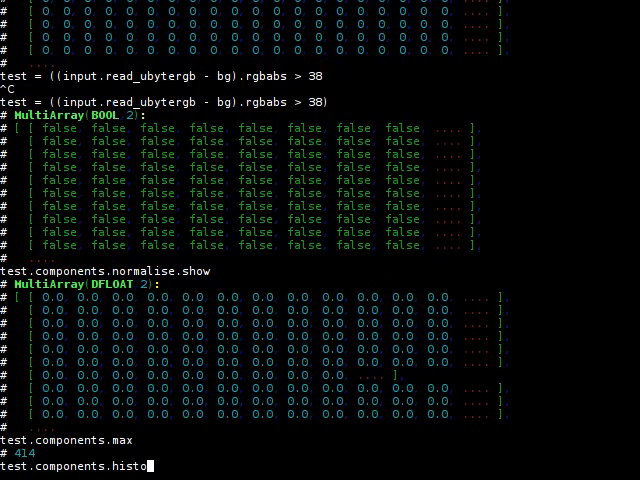
pyautogui.write('gram 415')
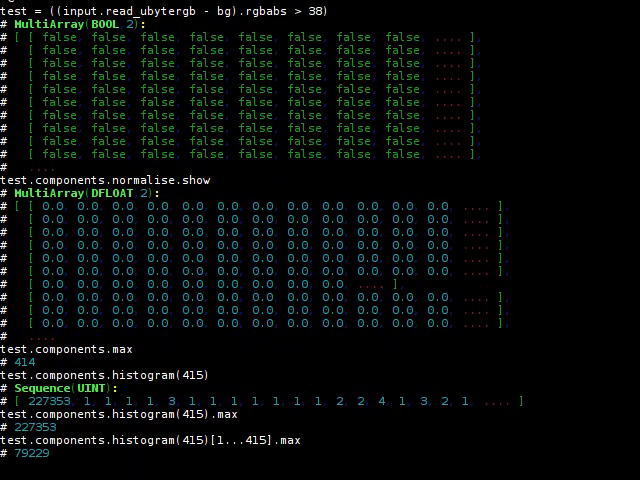
pyautogui.write('class No')
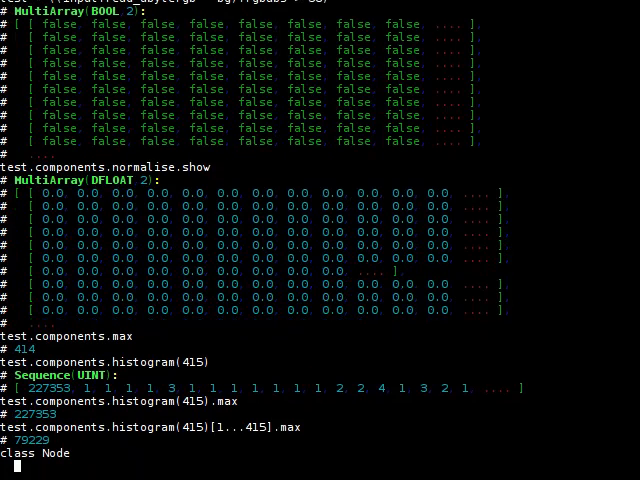
# - Define Node#largest computing hist = histogram max + 1 and id = argmax over hist[i], taking [0]
pyautogui.write('def largest')
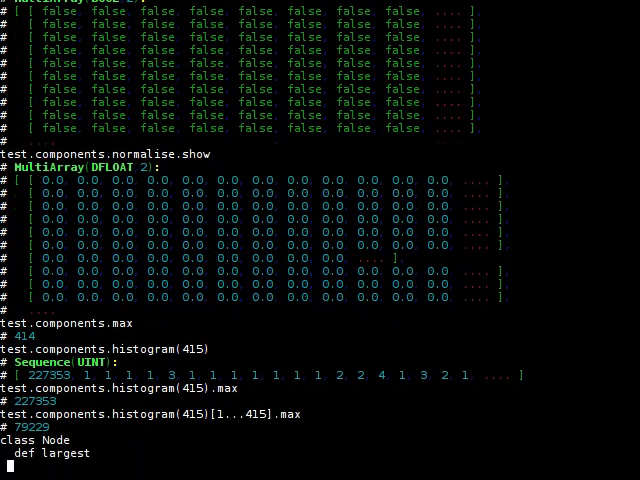
pyautogui.write('hist = h')
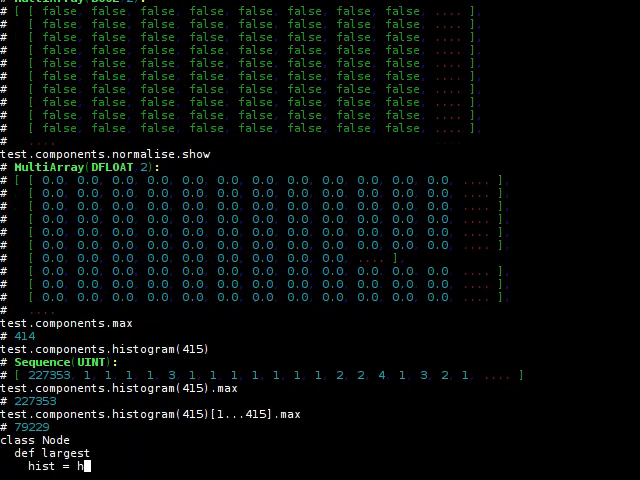
pyautogui.write('istogram')
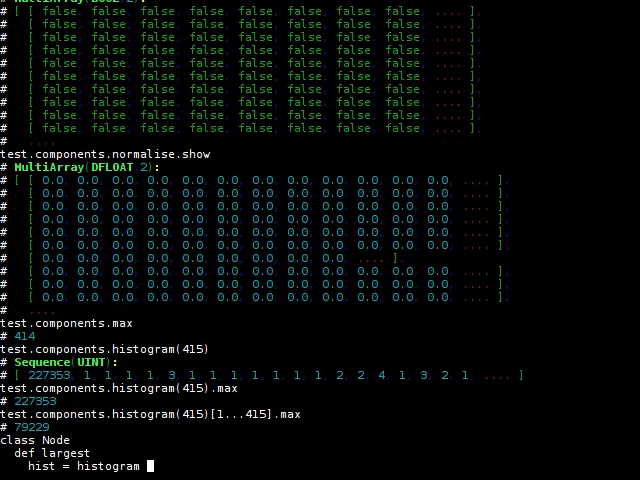
pyautogui.write('max + 1')
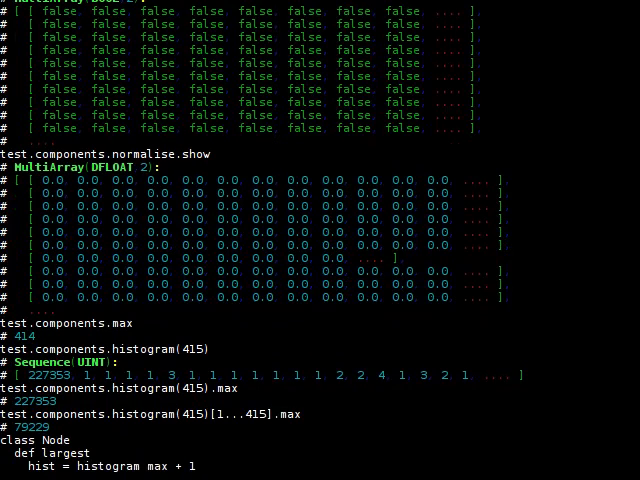
pyautogui.scroll(-3)
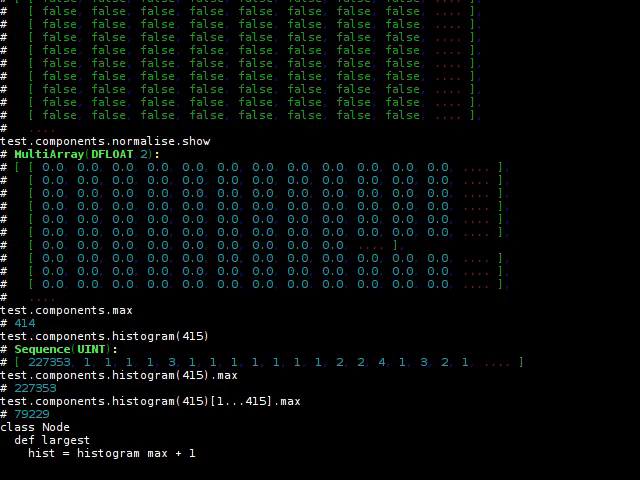
pyautogui.write('id = argmax')
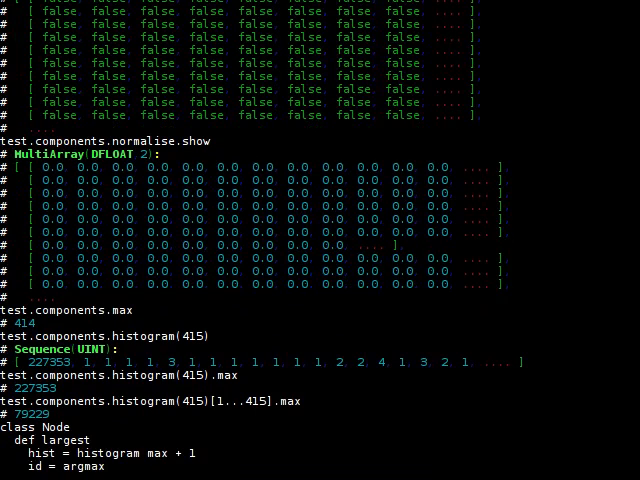
pyautogui.write('{ |i|')
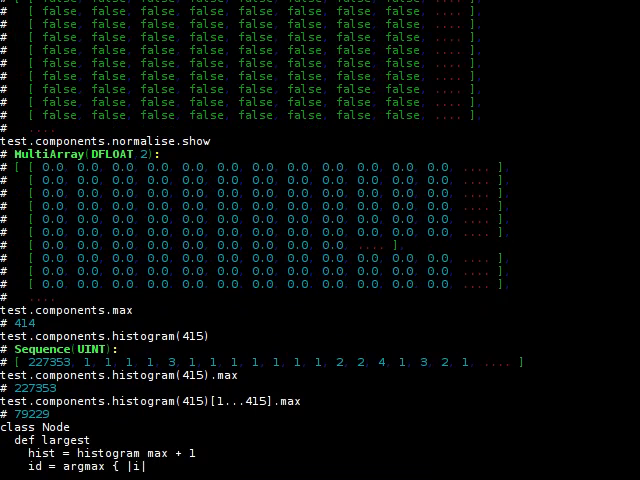
pyautogui.write('hist[i]')
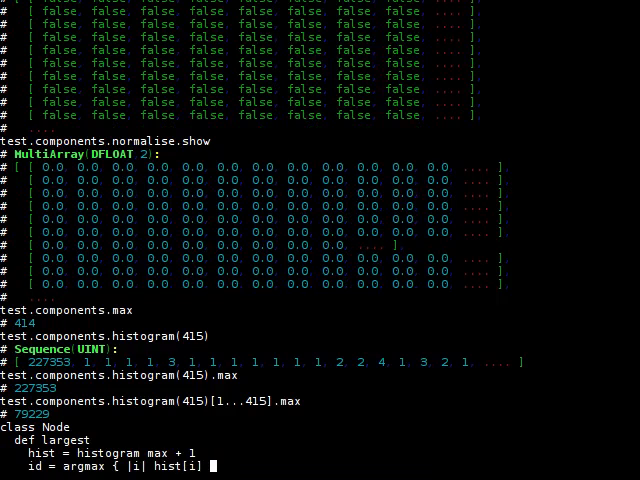
pyautogui.write('[')
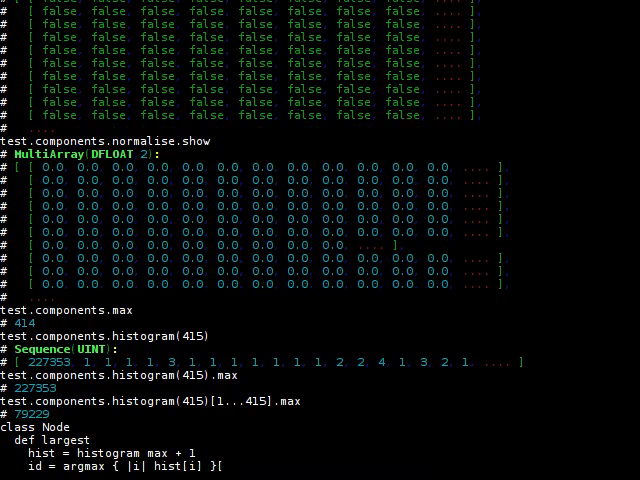
pyautogui.write('[0]')
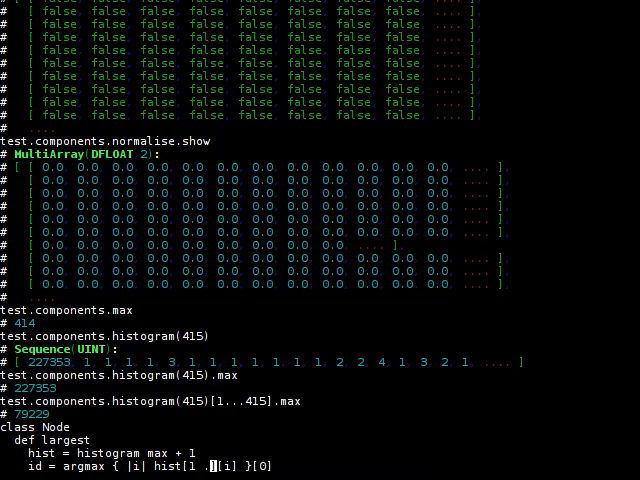
# - Restrict argmax to hist[1 ... hist.size], add 1 to id, and return eq id as the mask
pyautogui.write('... his')
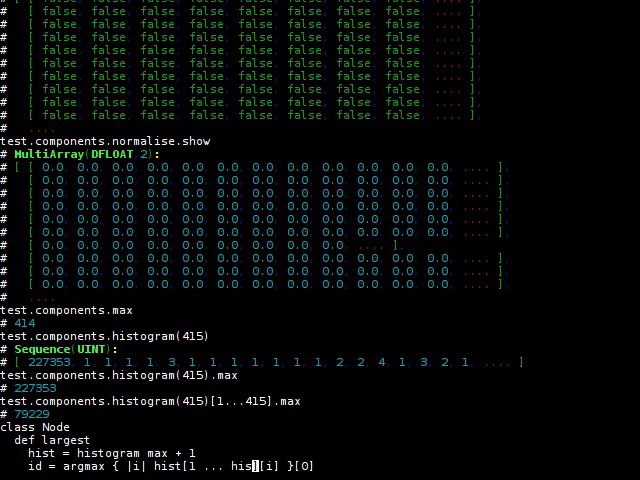
pyautogui.write('t.size')
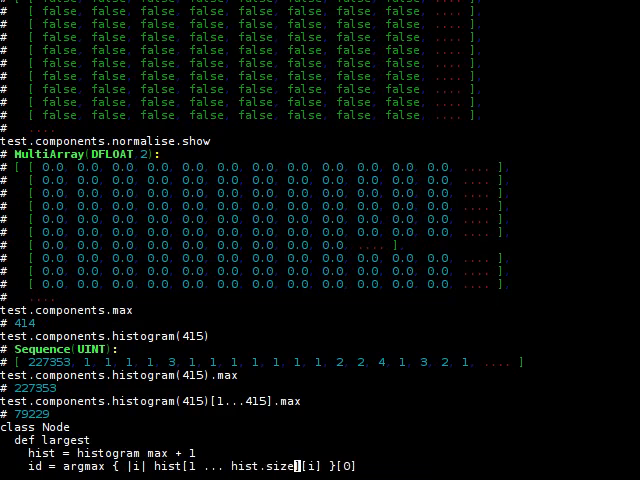
pyautogui.write('+ 1')
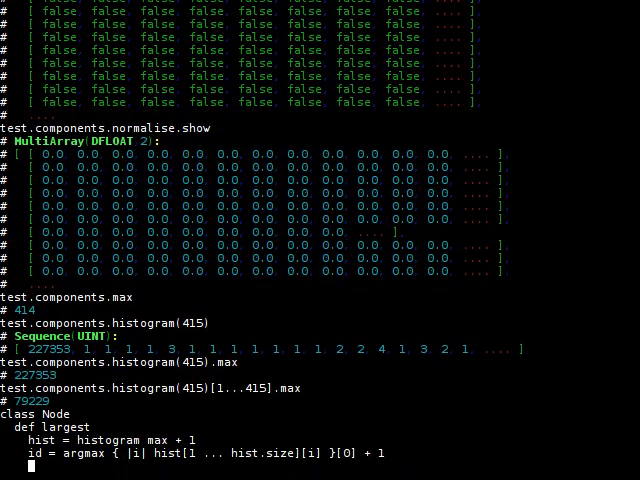
pyautogui.write('eq')
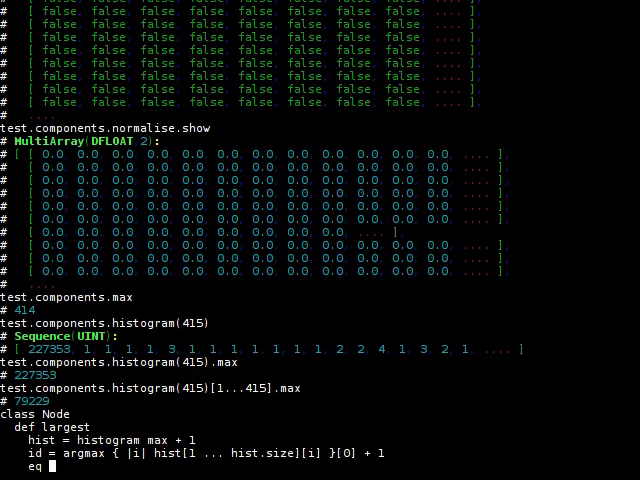
pyautogui.write('id')
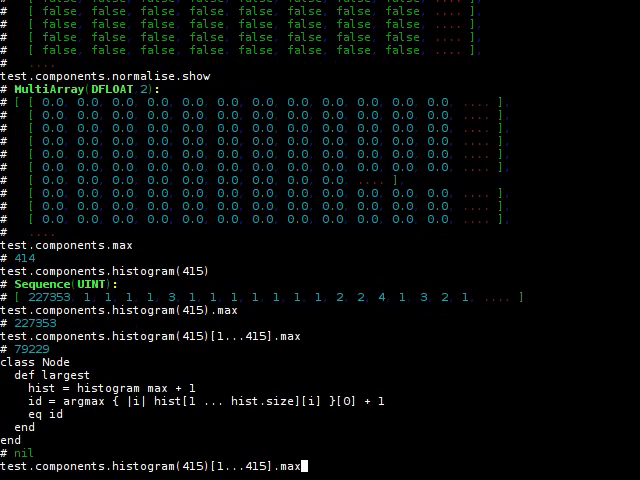
# - Evaluate test.components.largest, then show it as a 255/0 image via conditional(255, 0)
pyautogui.press('BackSpace')
pyautogui.write('test.components.largest.conditional')
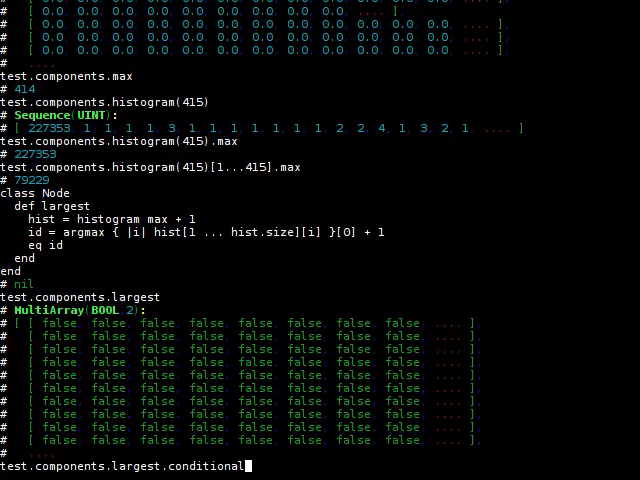
pyautogui.write('(255, 0).show')
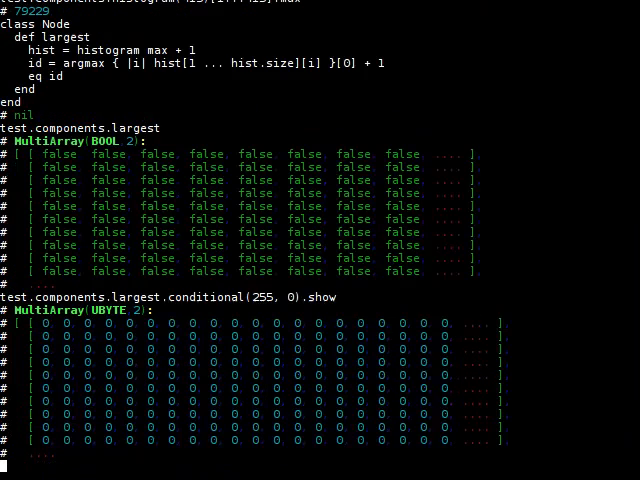
pyautogui.write('test.components.largest.conditional(255, 0).s')
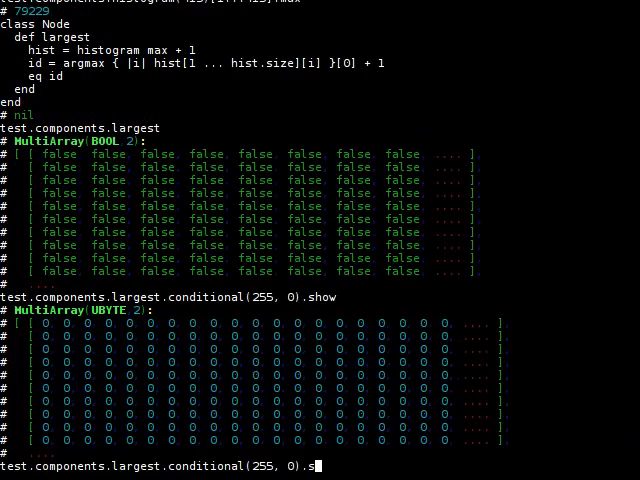
# - Show test.components.largest.dilate.erode.conditional(255, 0) as a closed 255/0 byte image
pyautogui.write('dilat')
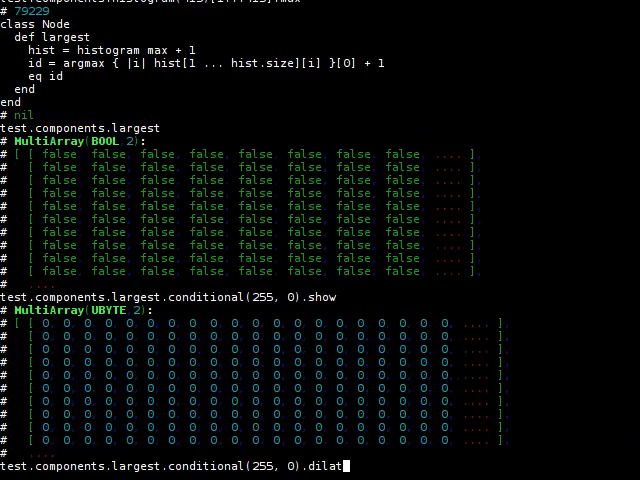
pyautogui.write('e.erode')
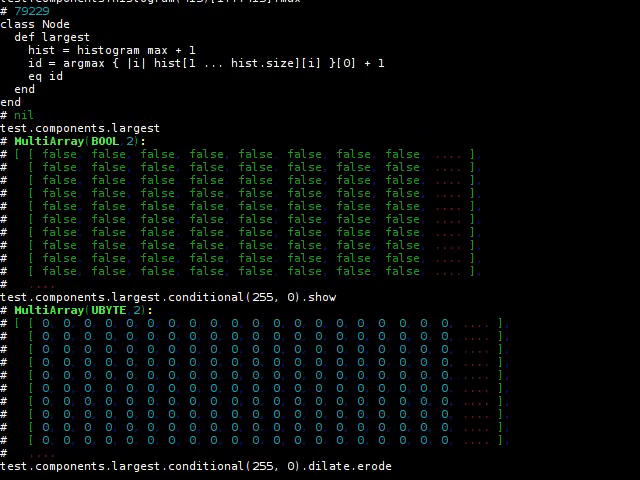
pyautogui.write('con')
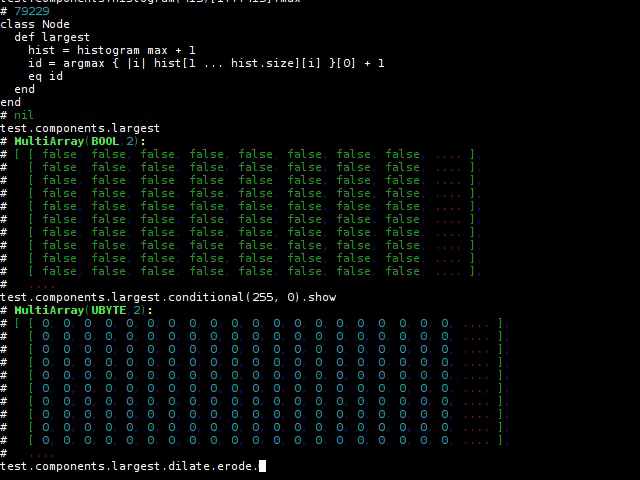
pyautogui.write('conditional(255,')
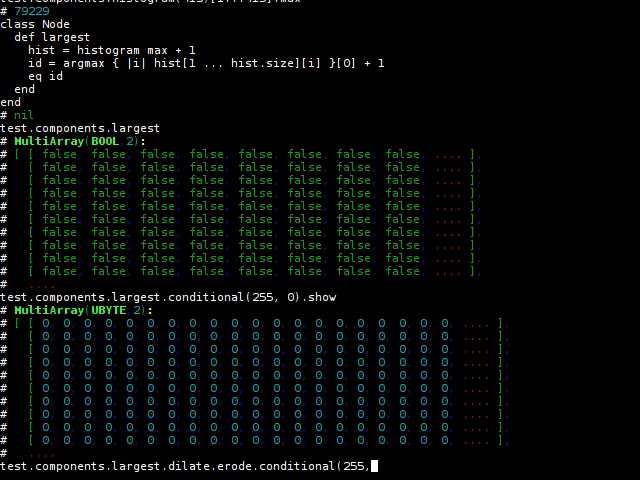
pyautogui.write('0).sh')
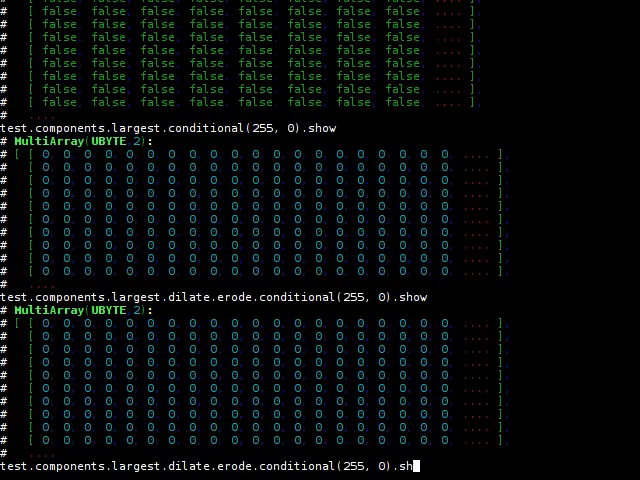
# - Append .gauss_blur(1) before .show to display the blurred closed mask as a DFLOAT array
pyautogui.write('gauss_blur')
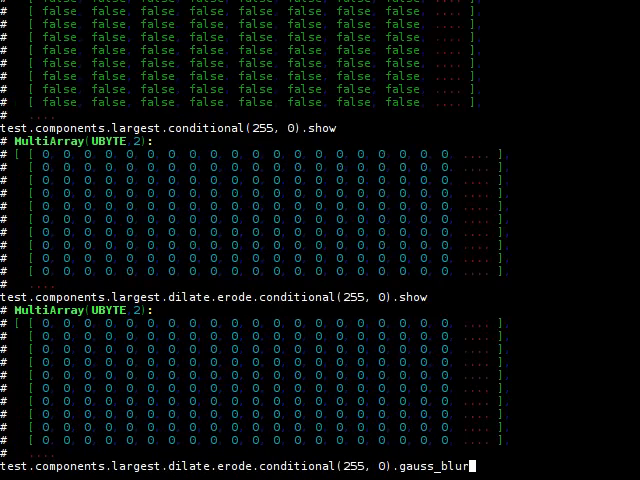
pyautogui.write('1')
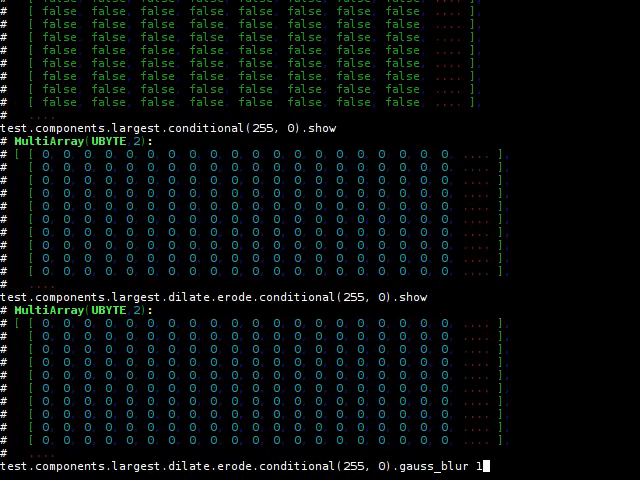
pyautogui.press('BackSpace')
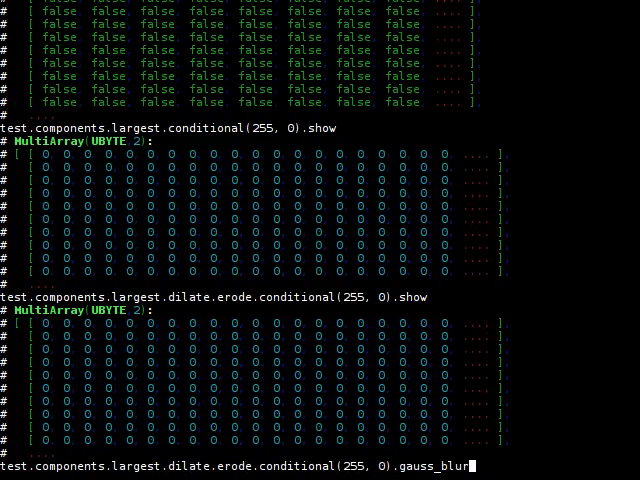
pyautogui.write('(1).show')
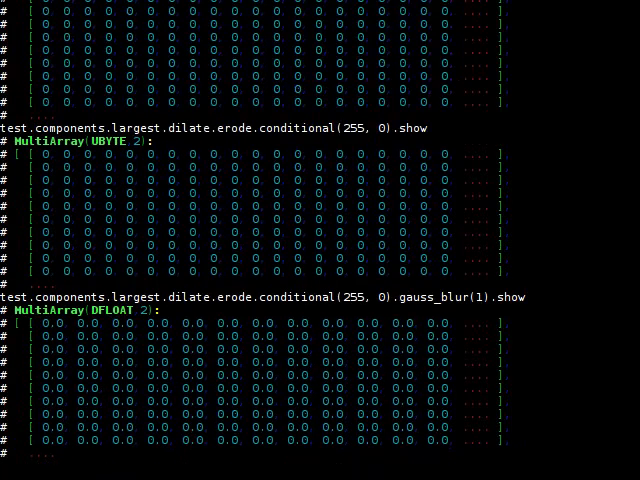
# - Capture img = input.read_ubytergb and recompute test as (input.read_ubytergb - bg).rgbabs > 38
pyautogui.write('img = inpu')
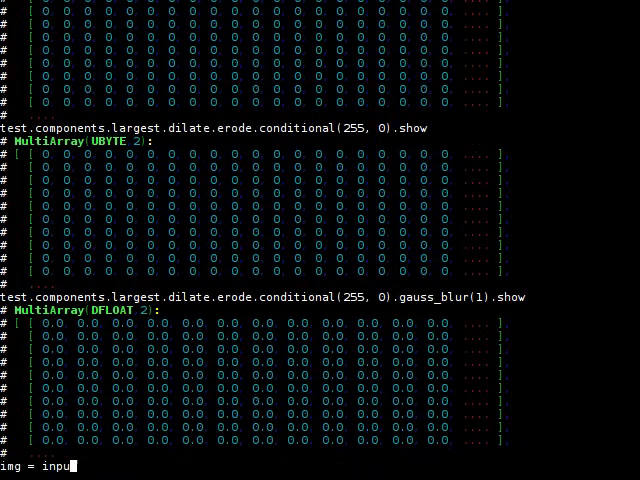
pyautogui.write('t.read_ubytergb')
pyautogui.write('end')
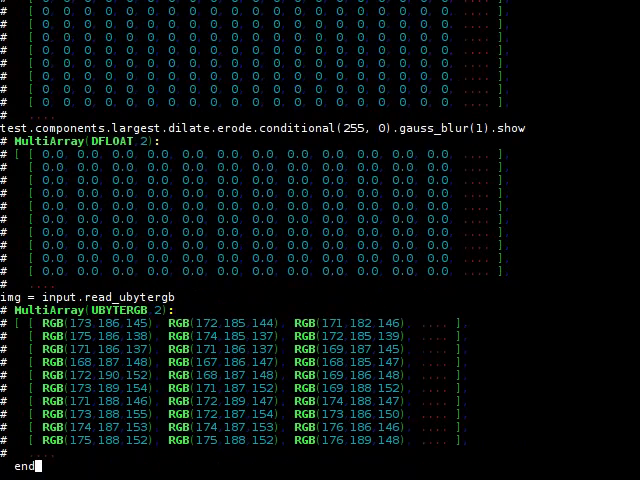
pyautogui.write('test = ((input.read_ubytergb - bg).rgbabs > 38')
pyautogui.write('img = input.read_ubytergb')
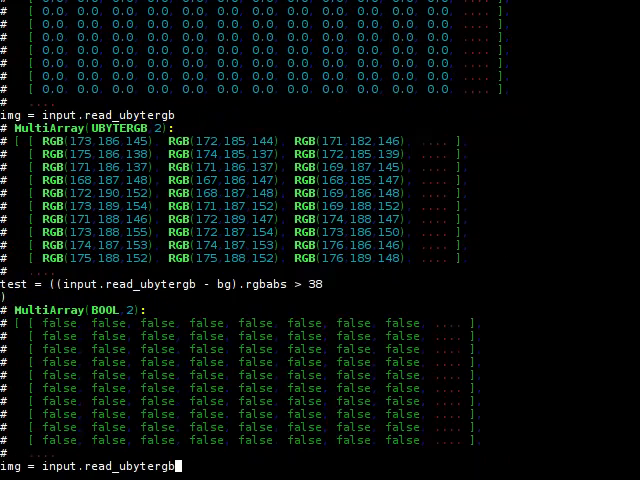
# - Show the closed, gauss_blur(1) largest-component mask multiplied by img as a DFLOATRGB image
pyautogui.write('test.components.largest.dilate.erode.conditional(255, 0).gauss_blur(1).show')
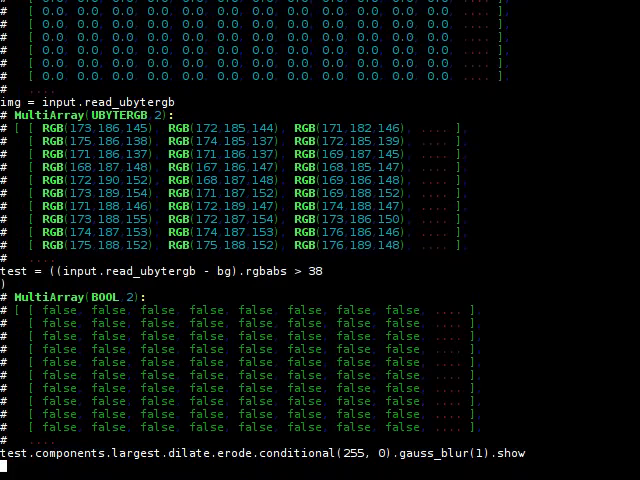
pyautogui.scroll(-3)
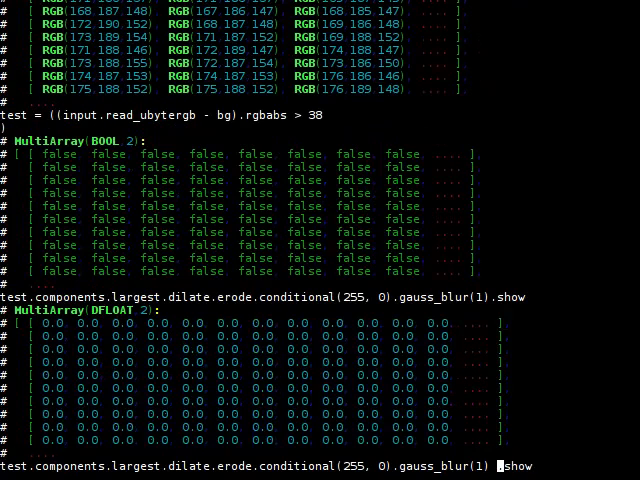
pyautogui.write('* img)')
pyautogui.write('X11Display.show')
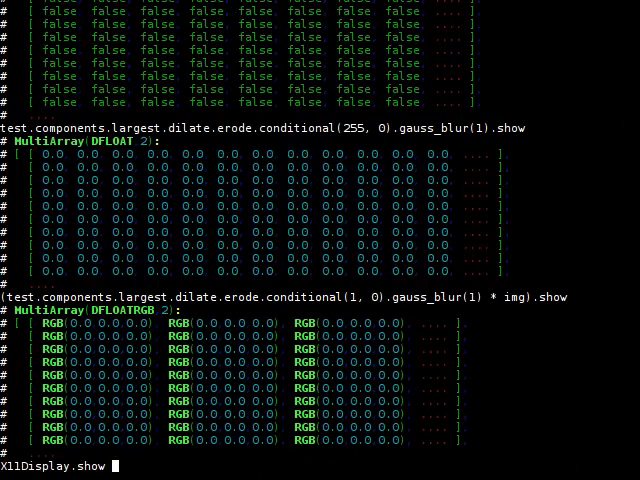
# - Start an X11Display.show do block computing components from (img - bg).rgbabs
pyautogui.write('do')
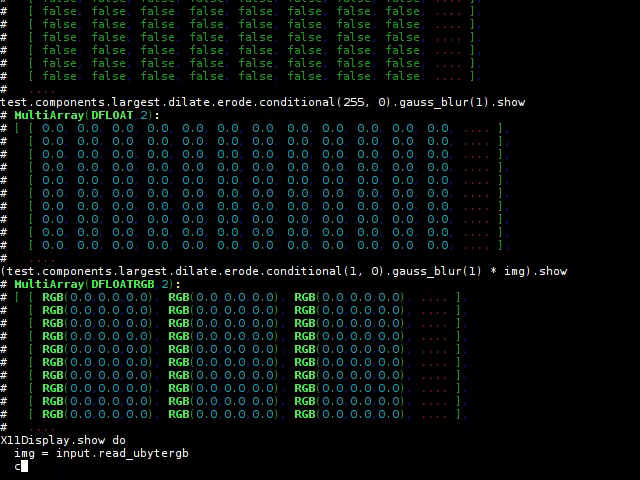
pyautogui.write('components = (')
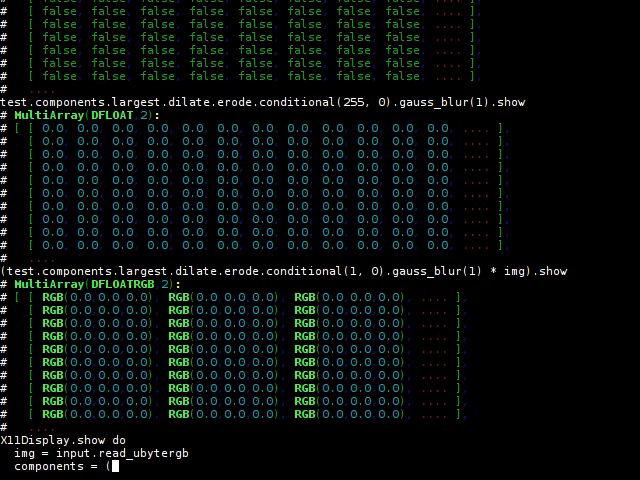
pyautogui.write('(im')
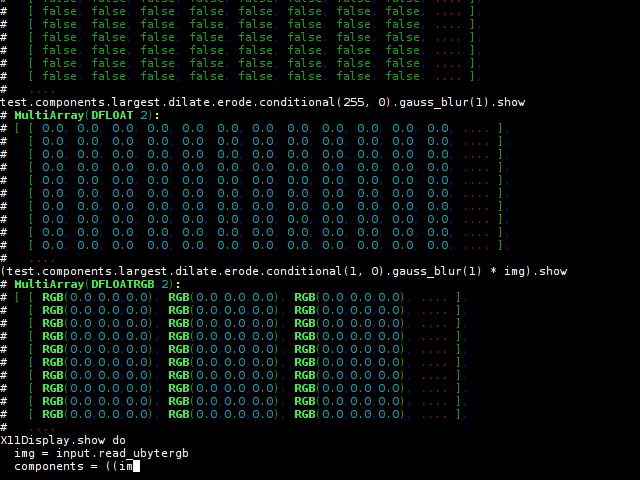
pyautogui.write('- bg)')
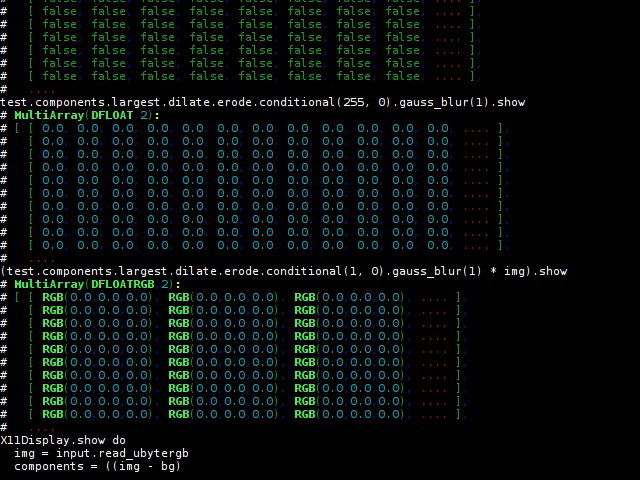
pyautogui.write('.rgbabs > 38).components')
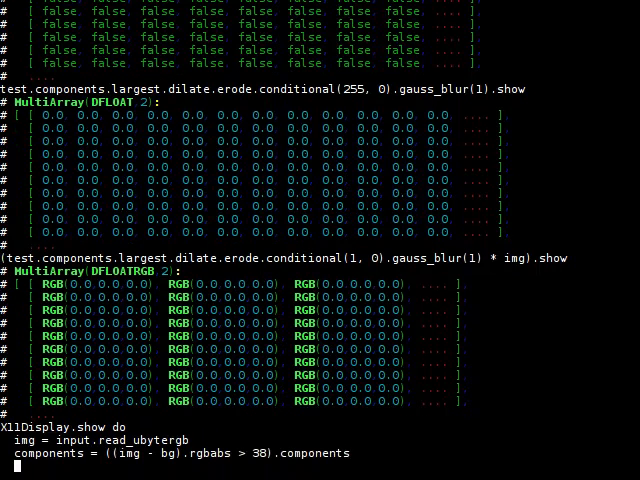
# - Set mask = components.largest.conditional(1, 0).dilate.erode.gauss_blur(1, 0.1) inside the loop
pyautogui.write('mask = components.lar')
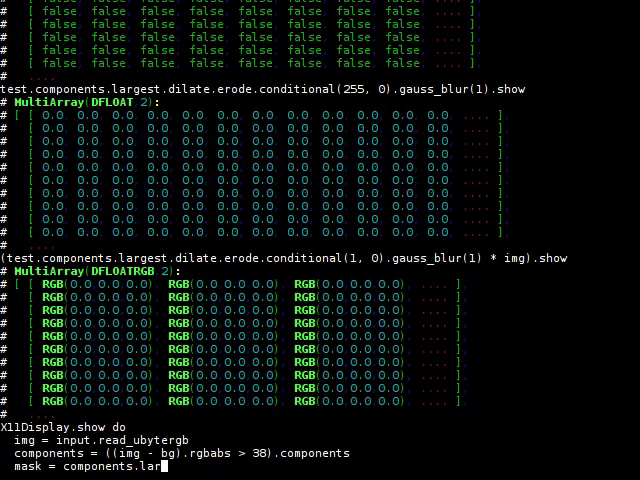
pyautogui.write('gest.condit')
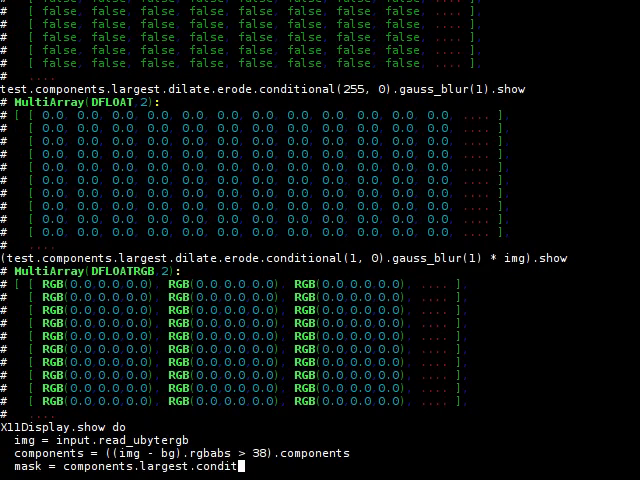
pyautogui.write('o')
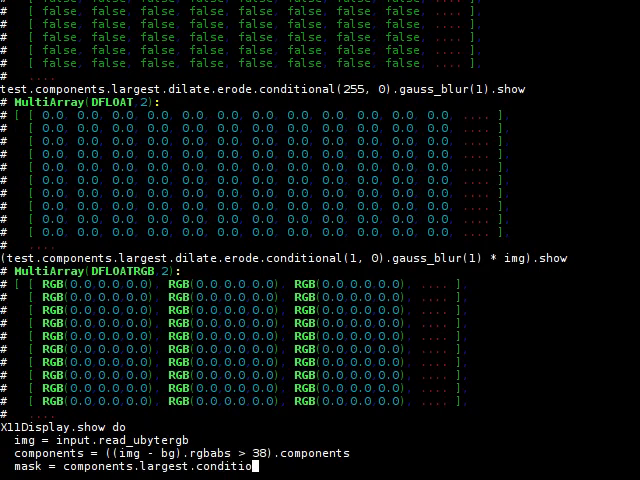
pyautogui.write('nal(1, 0)')
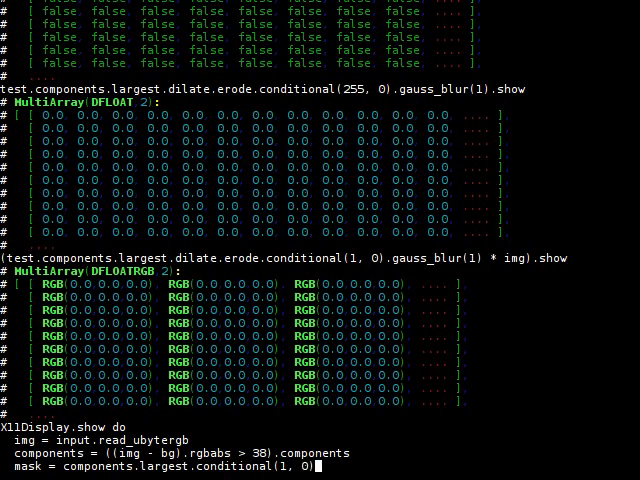
pyautogui.write('.dilate.erode.g')
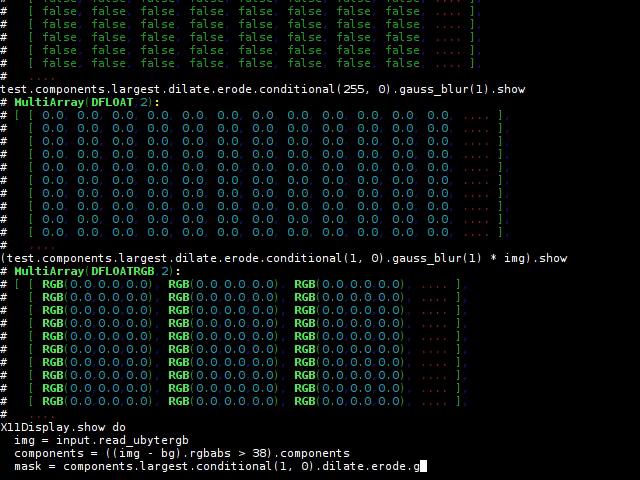
pyautogui.write('auss_blur')
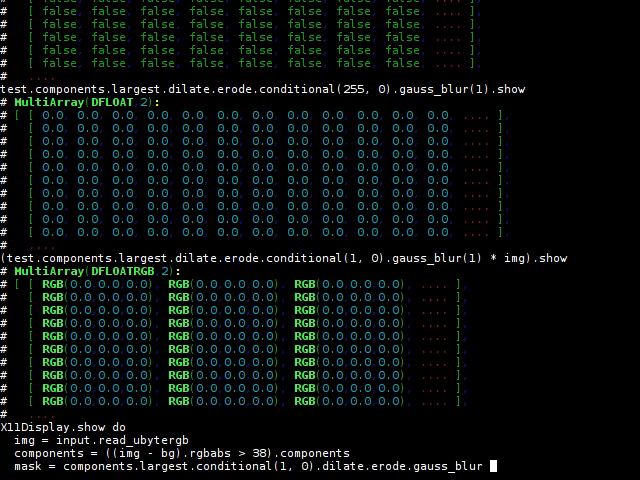
pyautogui.write('1, 0.1')
pyautogui.write('img * mask')
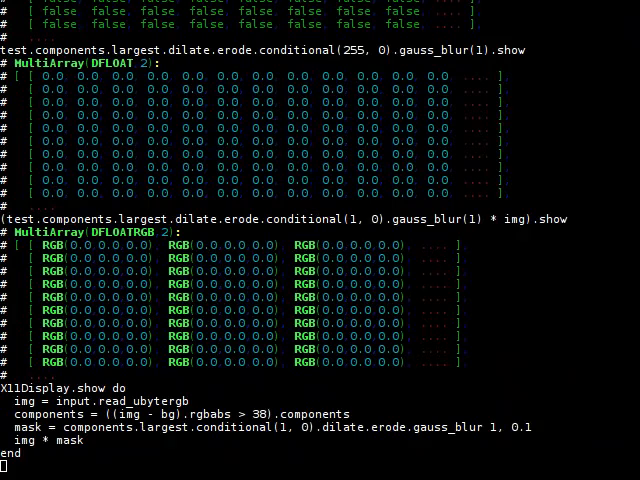
# - Require 'hornetseye_ffmpeg' and open clouds = AVInput.new 'clouds.avi'
pyautogui.scroll(-3)
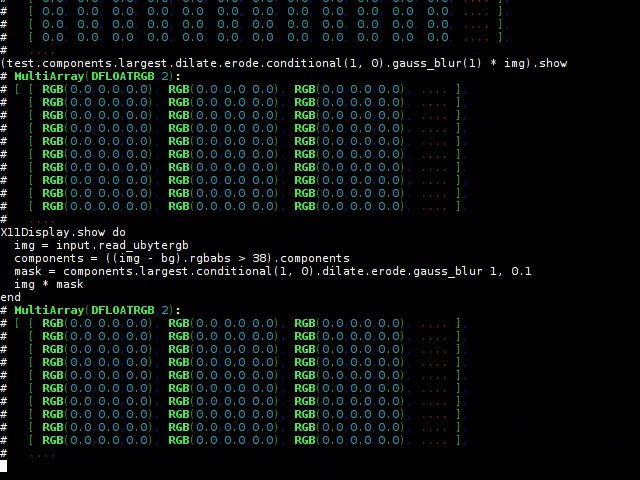
pyautogui.write('clouds =')
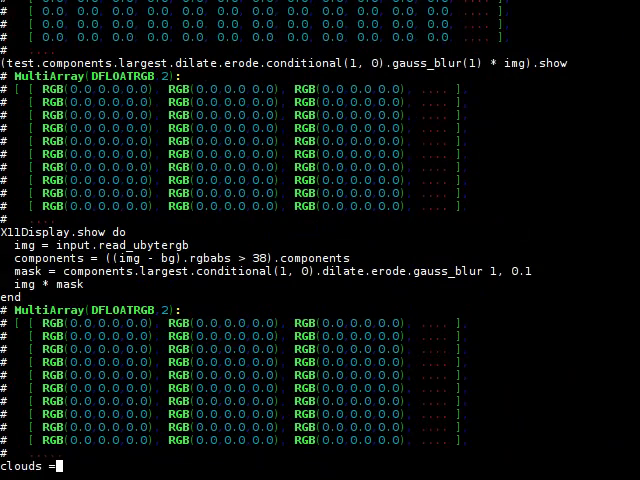
pyautogui.write('AV')
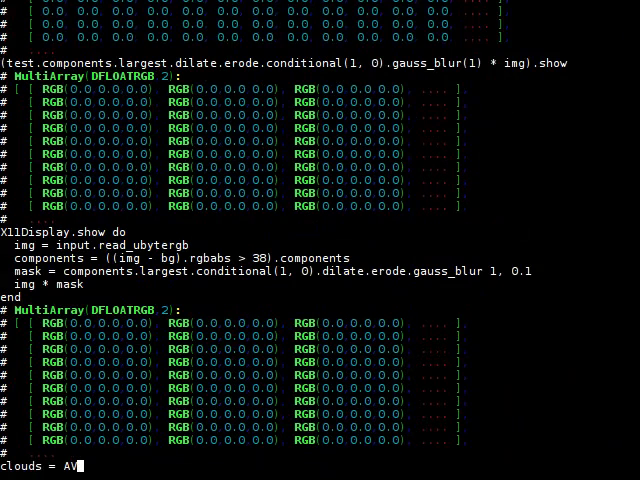
pyautogui.write("Input.new '")
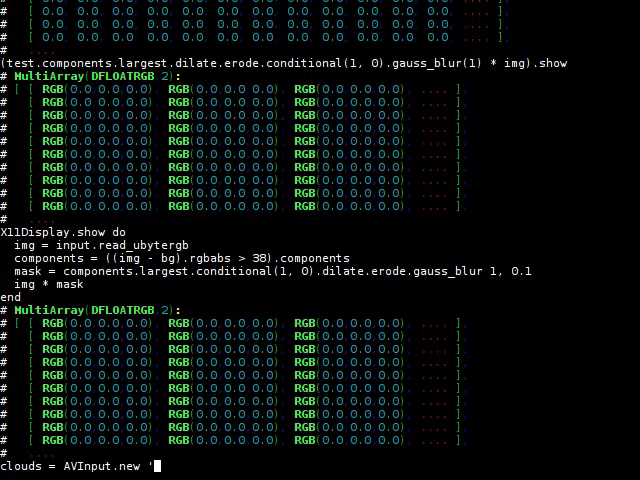
pyautogui.write('clouds.avi')
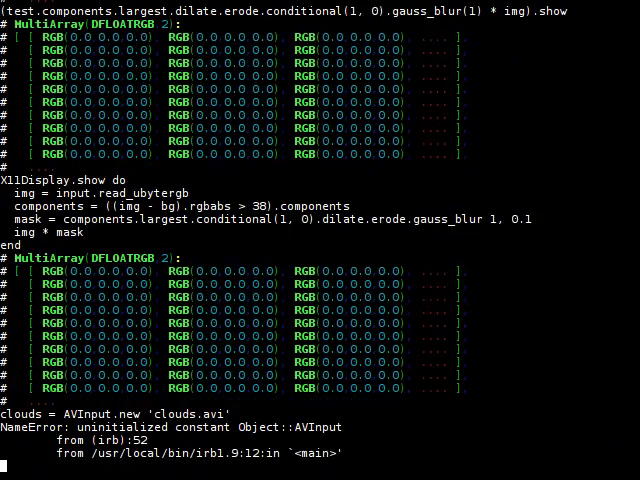
pyautogui.write("require 'hornetseye_ffmpeg'")
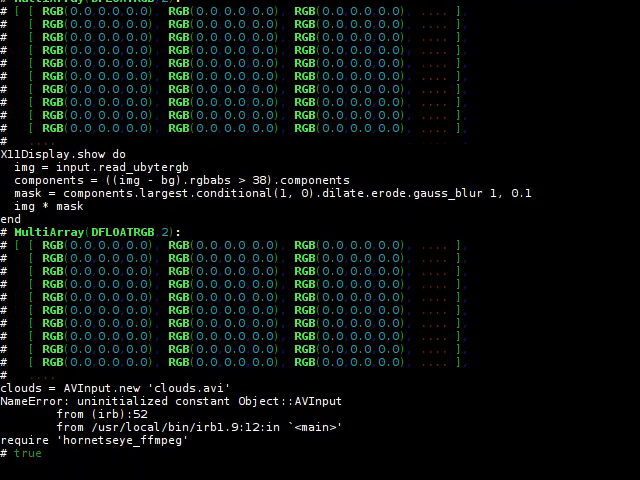
pyautogui.press('Return')
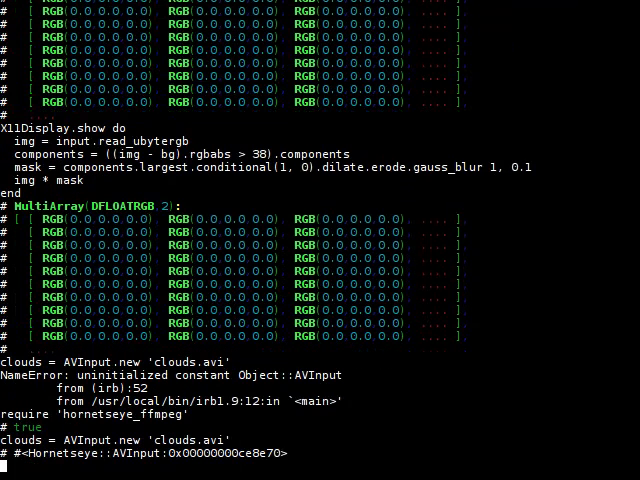
# - Read the first video frame as cloud = clouds.read_ubytergb
pyautogui.write('clouds')
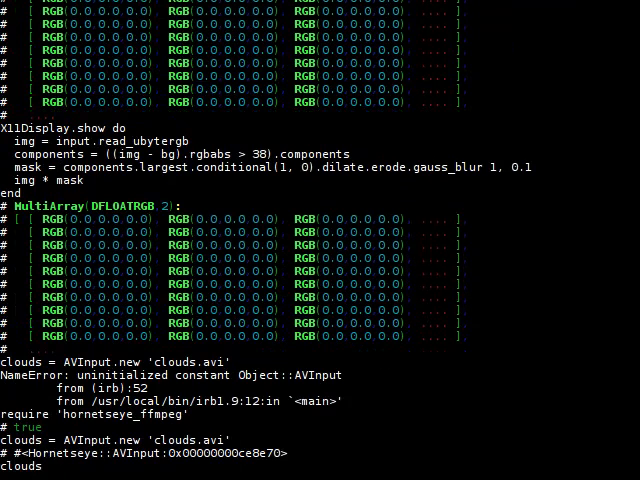
pyautogui.write('cloud = clouds')
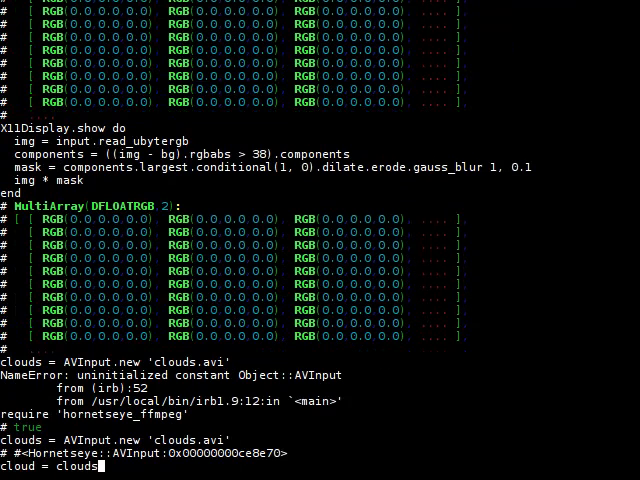
pyautogui.write('.read_ubyte')
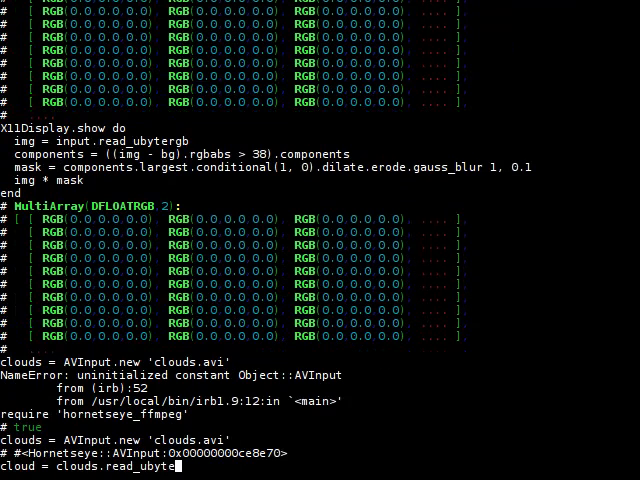
pyautogui.write('gb')
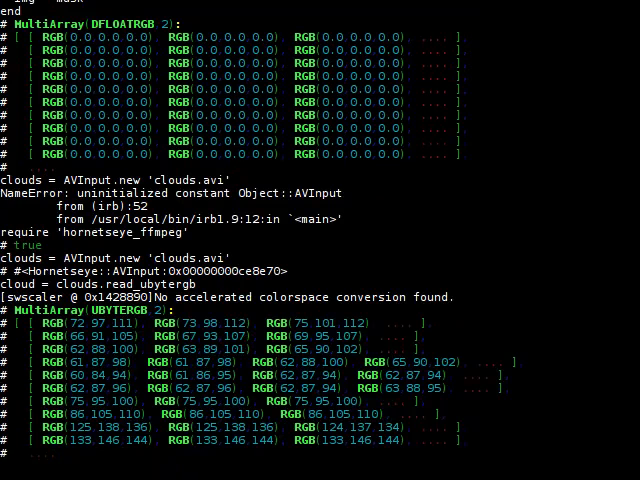
# - Show the cloud frame, inspect test, and recall the earlier masking command from history
pyautogui.write('cloud.show')
pyautogui.write('mask')
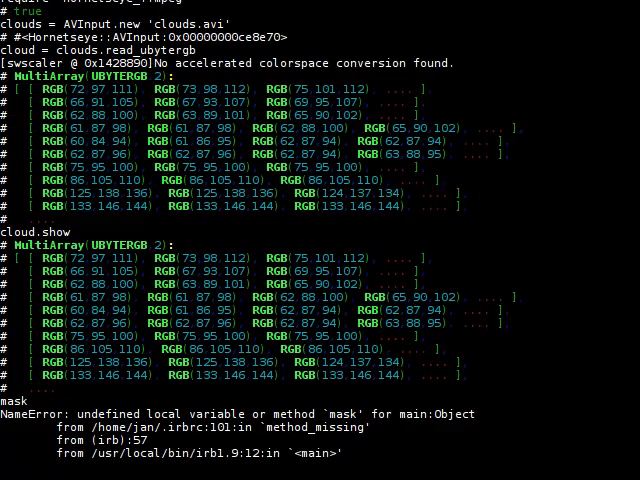
pyautogui.write('test')
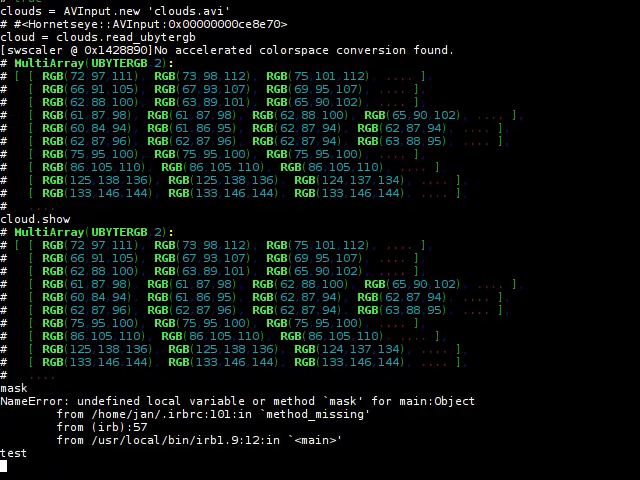
pyautogui.press('ctrl+r')
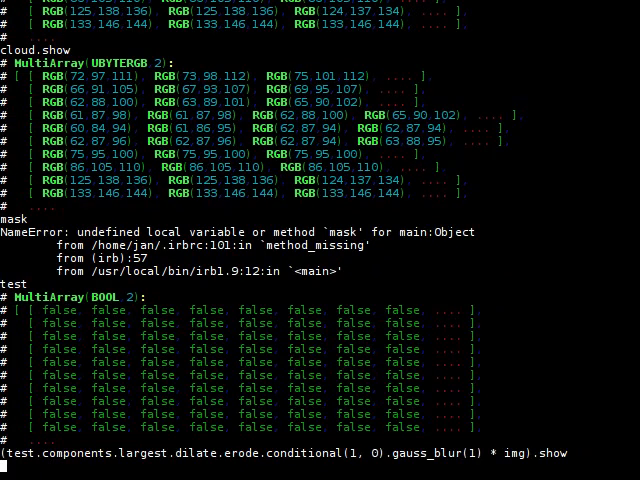
pyautogui.press('Return')
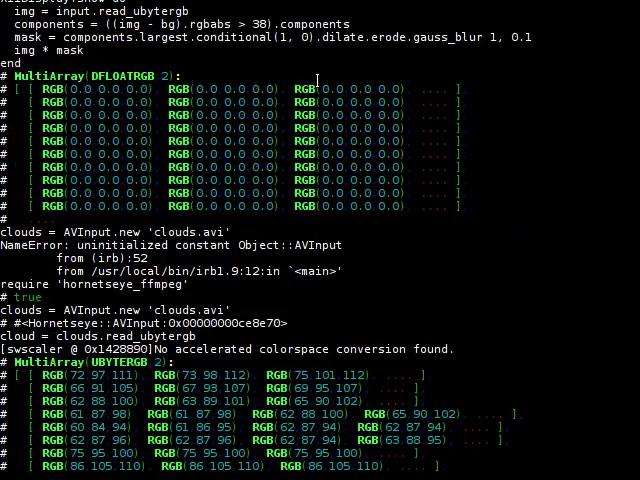
# - Show img * mask, then edit it to add cloud * (1.0 - mask) for a background blend
pyautogui.scroll(-3)
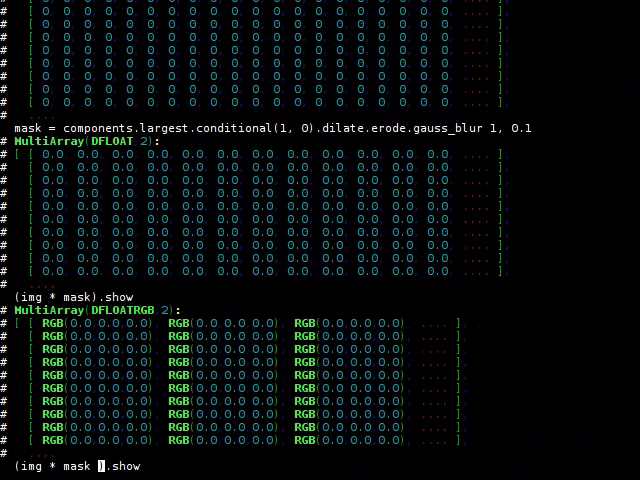
pyautogui.write('+ clouds')
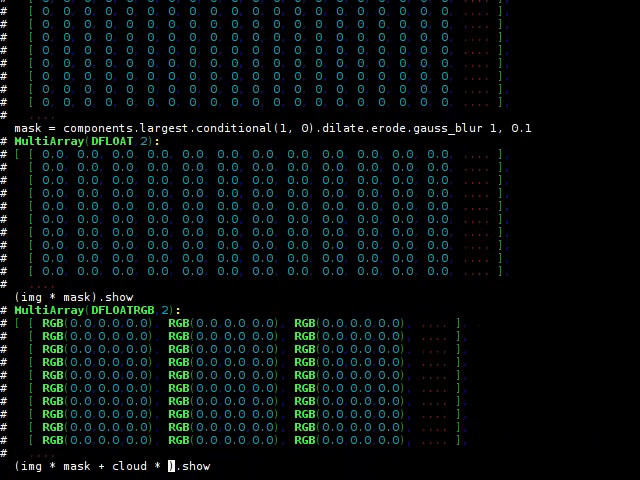
pyautogui.write('(1-')
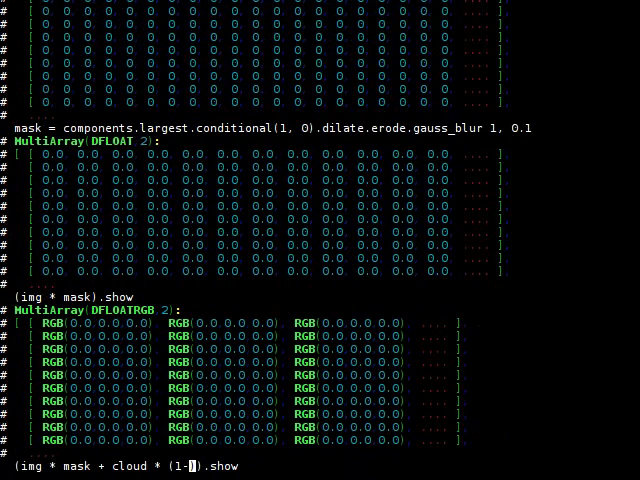
pyautogui.write('9')
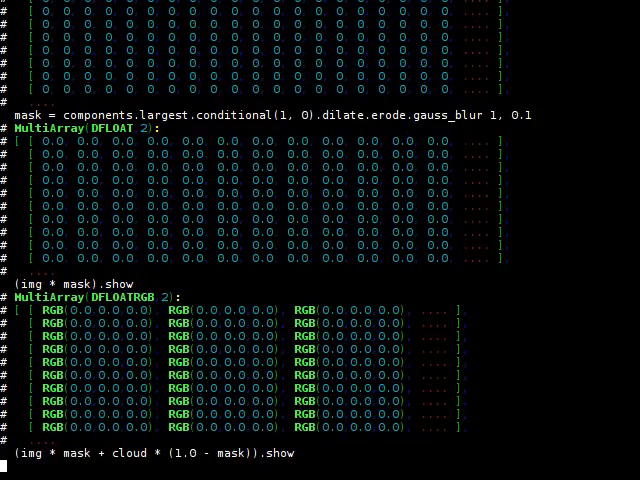
# - Run the cloud blend and begin a live block reading cloud = clouds.read_ubytergb each frame
pyautogui.scroll(-3)
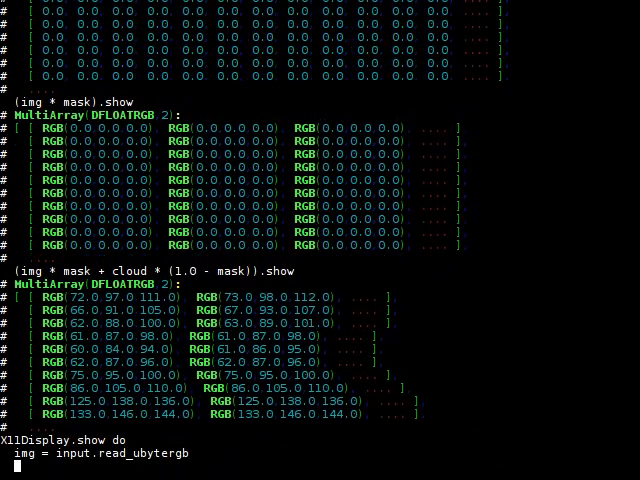
pyautogui.write('cloud = clouds')
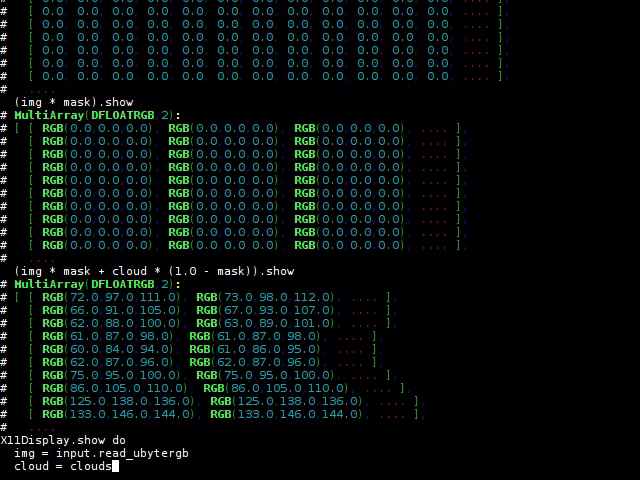
pyautogui.write('.read_ubytergb')
pyautogui.write('img * mask')
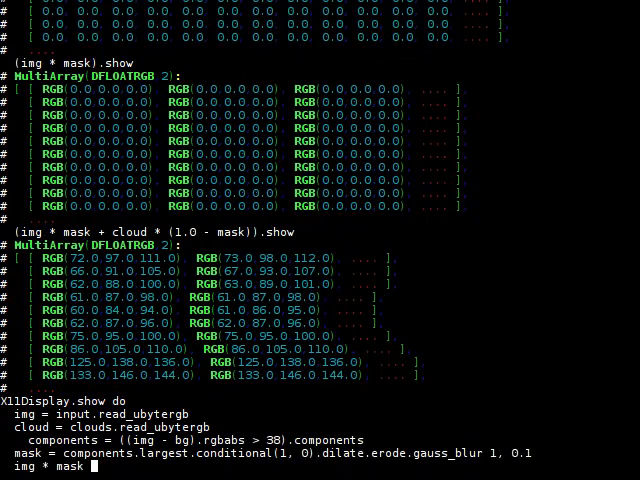
# - Compose the loop output as img * mask + (1.0 - mask) * cloud
pyautogui.write('+')
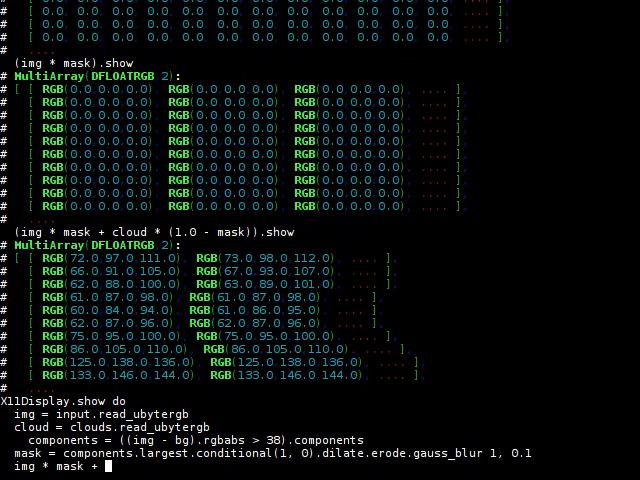
pyautogui.write('(1.0 - mask')
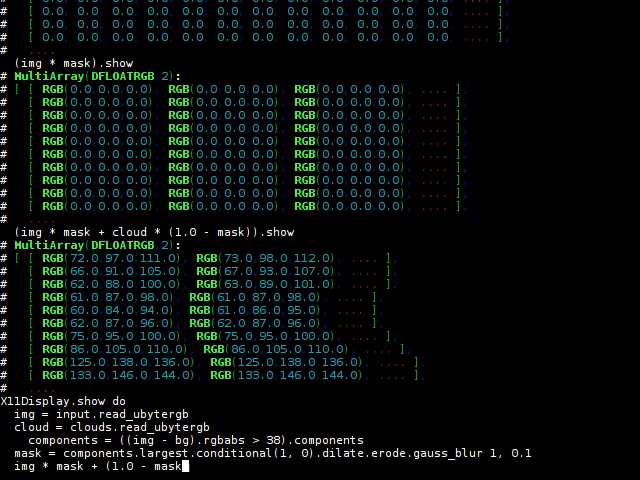
pyautogui.write('* clo')
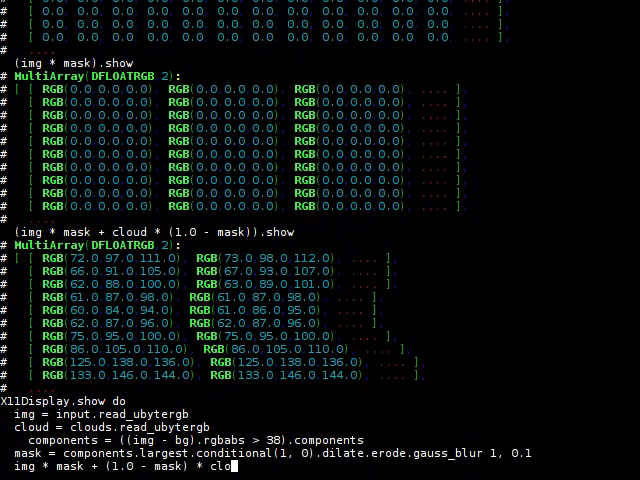